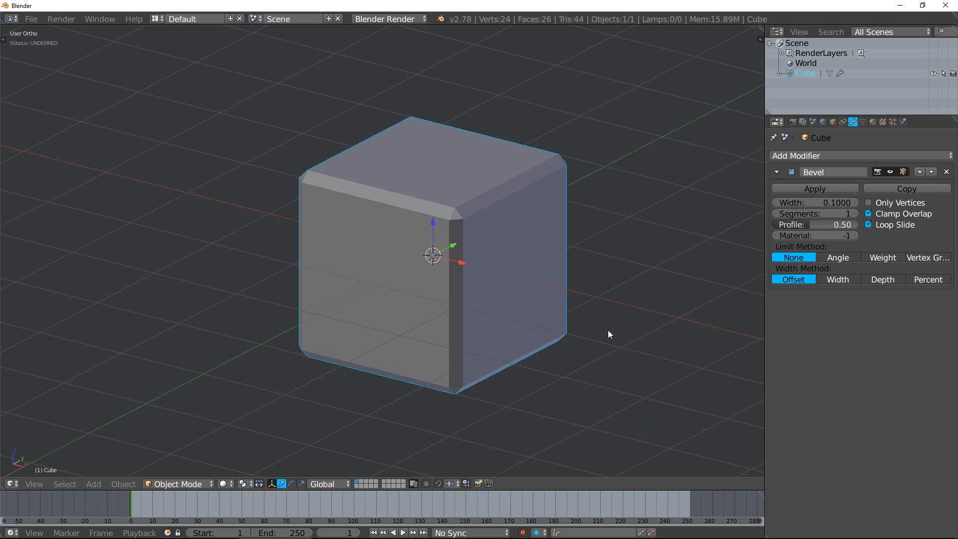
{"action": "mouse_move", "coordinate": [744, 248]}
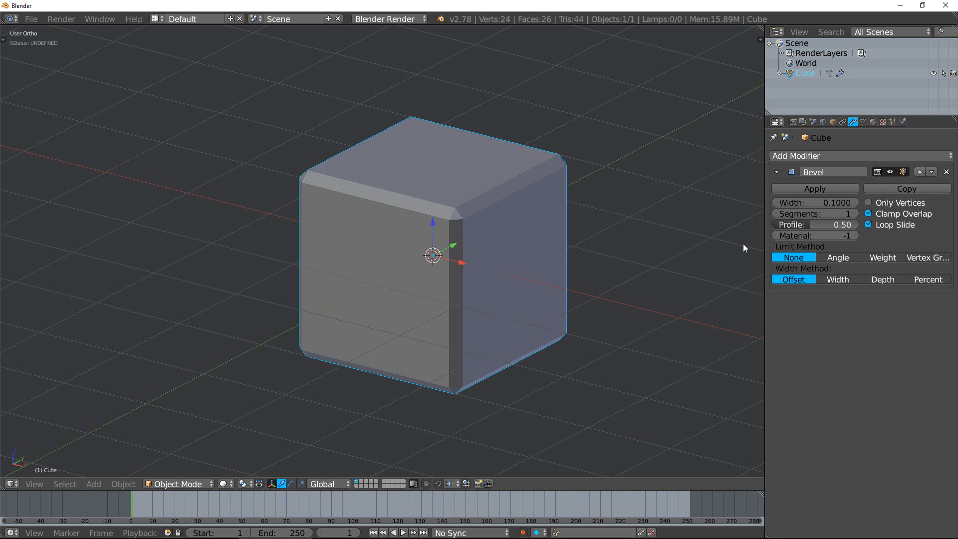
{"action": "mouse_move", "coordinate": [741, 248]}
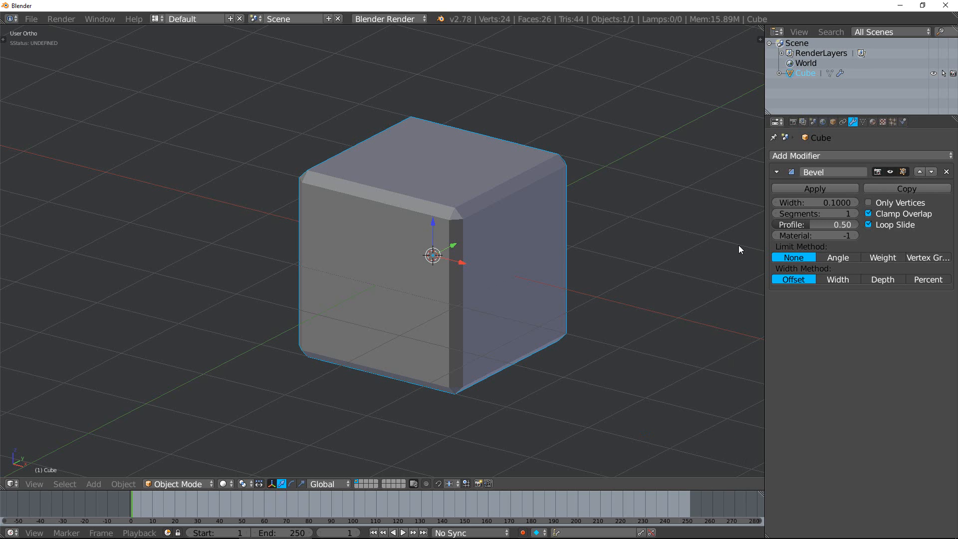
{"action": "mouse_move", "coordinate": [887, 172]}
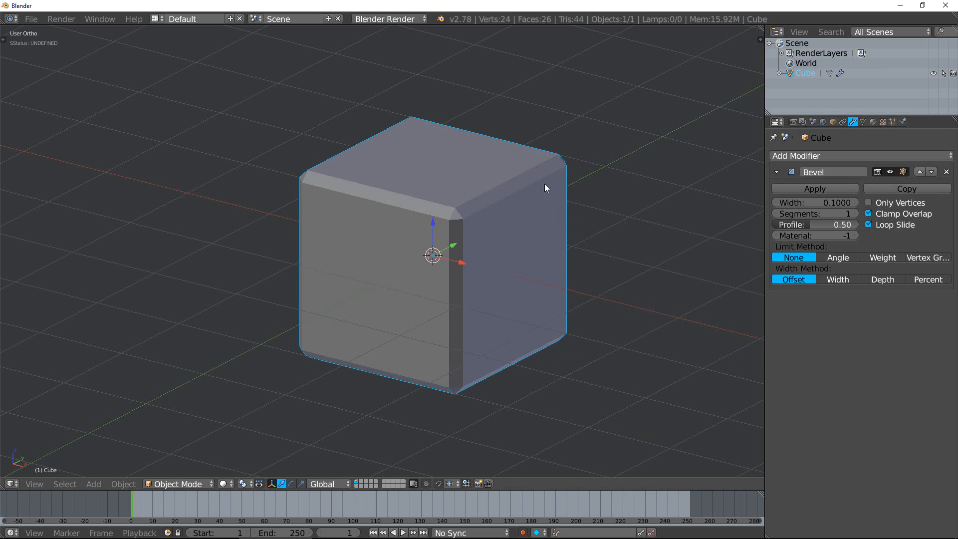
{"action": "mouse_move", "coordinate": [545, 343]}
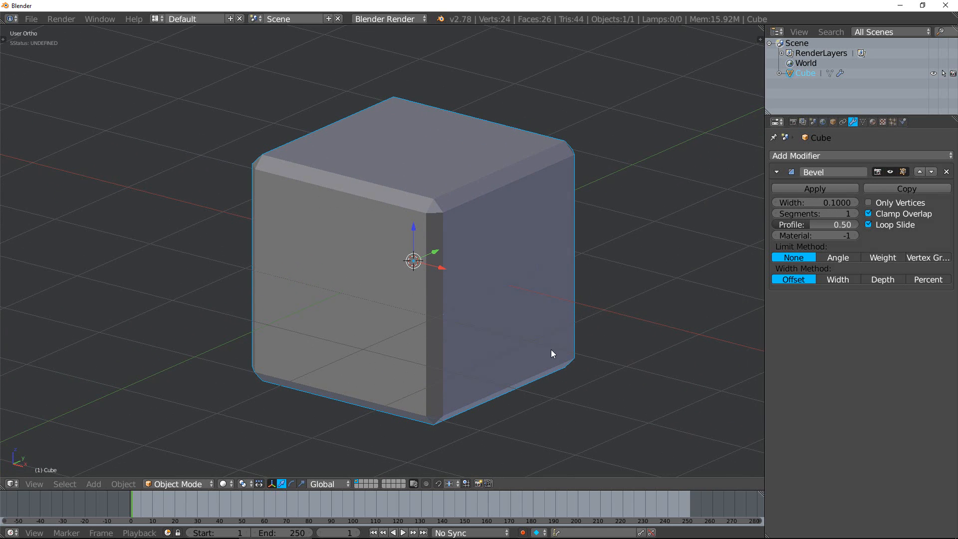
{"action": "mouse_move", "coordinate": [647, 299]}
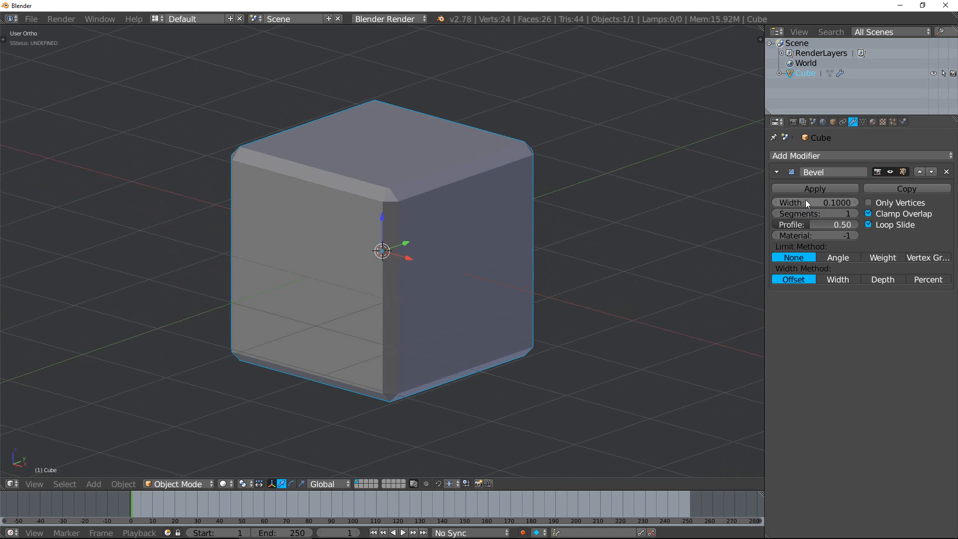
Set bevel width to 0.17 and profile to 0.15, ending with one segment
{"action": "left_click_drag", "start_coordinate": [794, 202], "coordinate": [837, 202]}
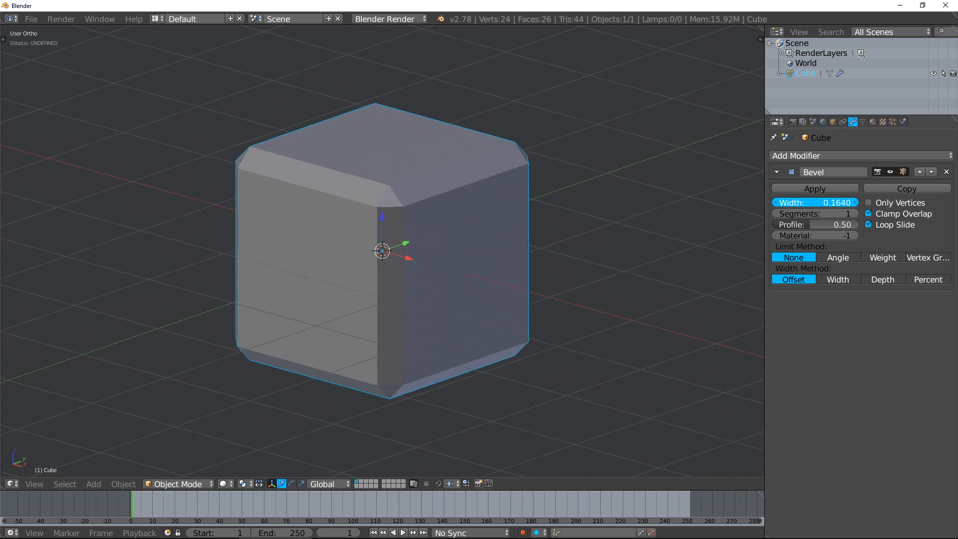
{"action": "left_click_drag", "start_coordinate": [794, 202], "coordinate": [830, 202]}
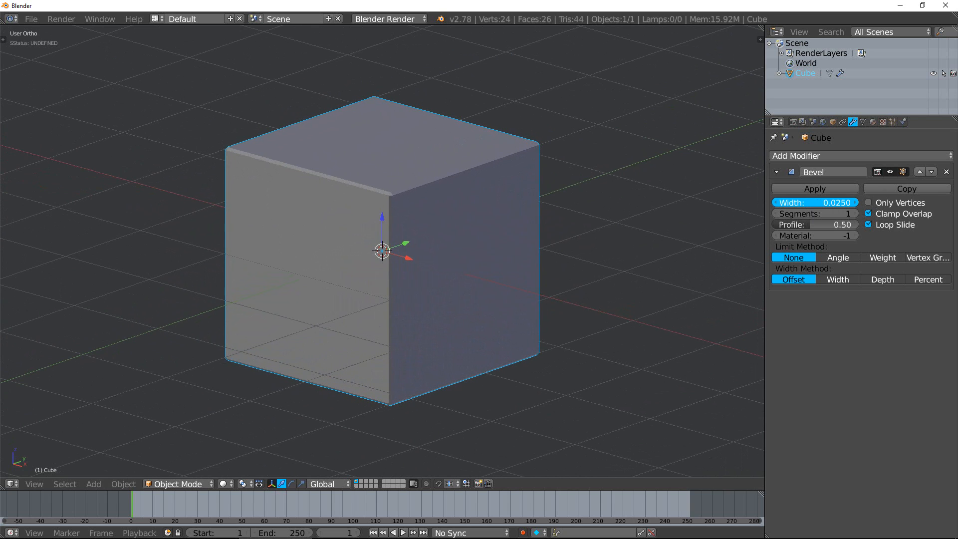
{"action": "left_click_drag", "start_coordinate": [814, 202], "coordinate": [830, 202]}
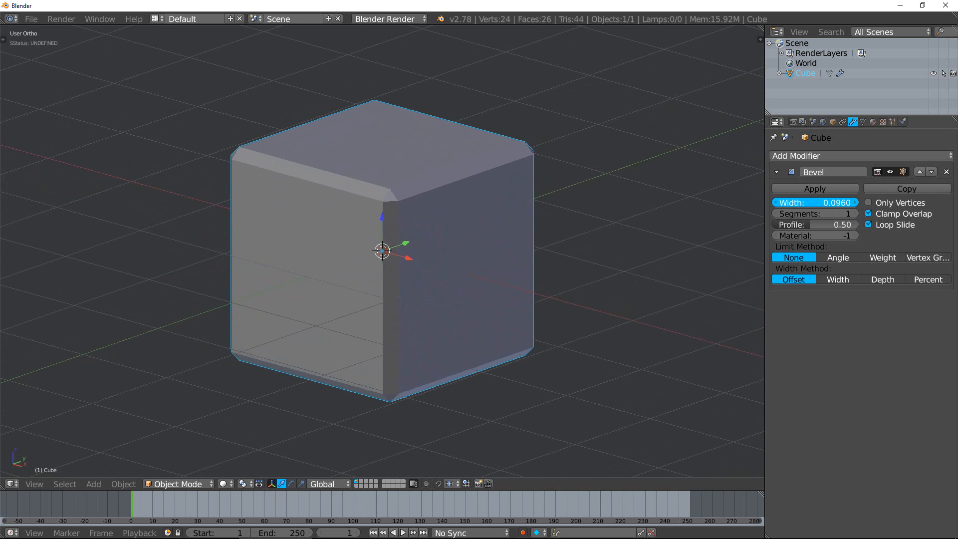
{"action": "left_click_drag", "start_coordinate": [818, 202], "coordinate": [794, 202]}
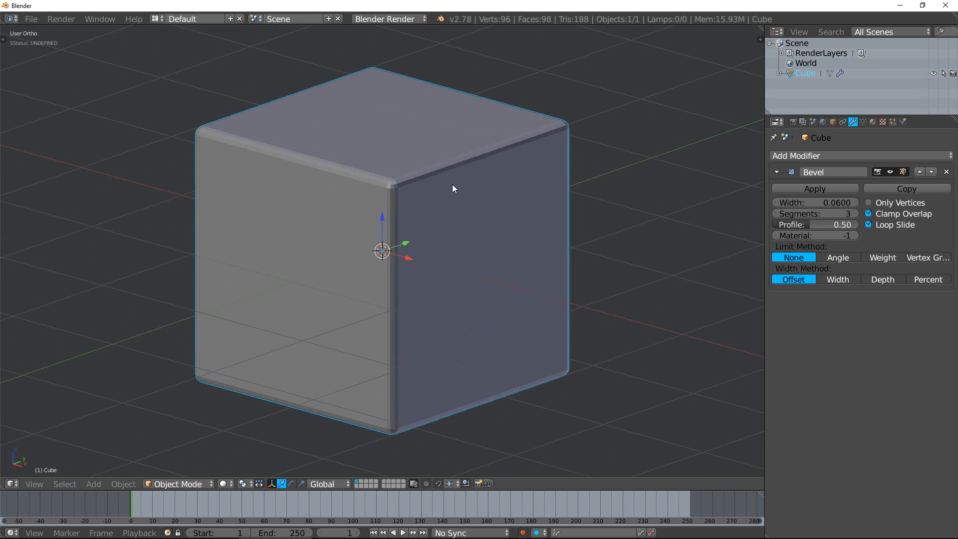
{"action": "left_click_drag", "start_coordinate": [816, 202], "coordinate": [830, 202]}
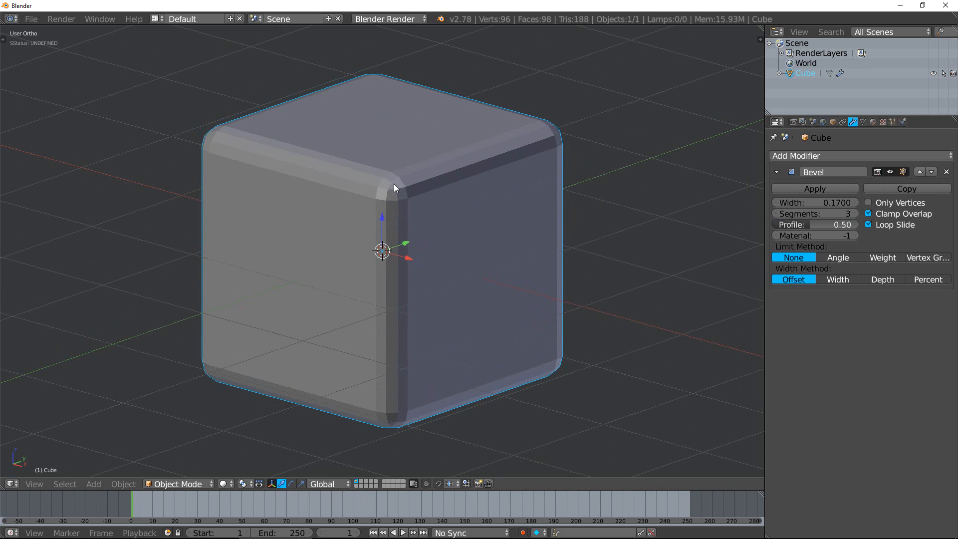
{"action": "mouse_move", "coordinate": [793, 216]}
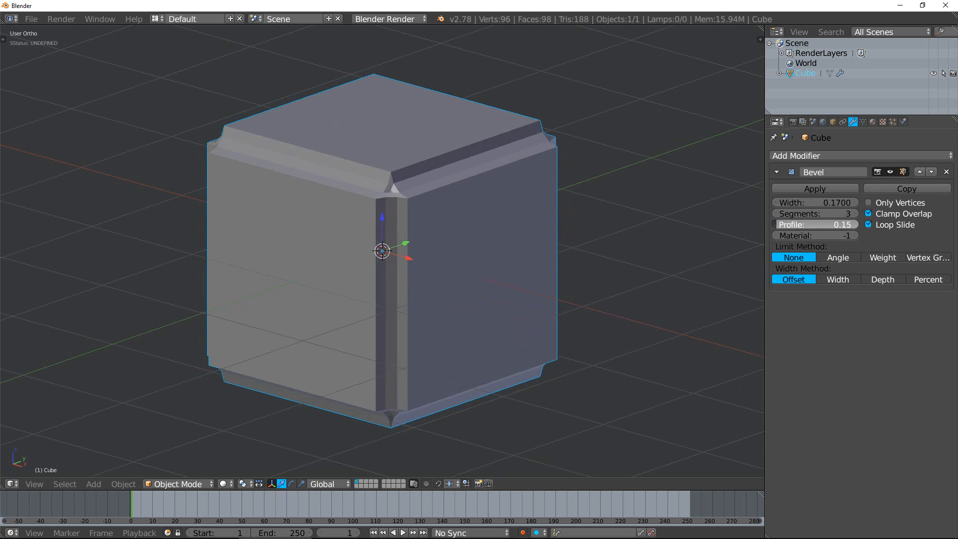
{"action": "left_click_drag", "start_coordinate": [794, 224], "coordinate": [855, 224]}
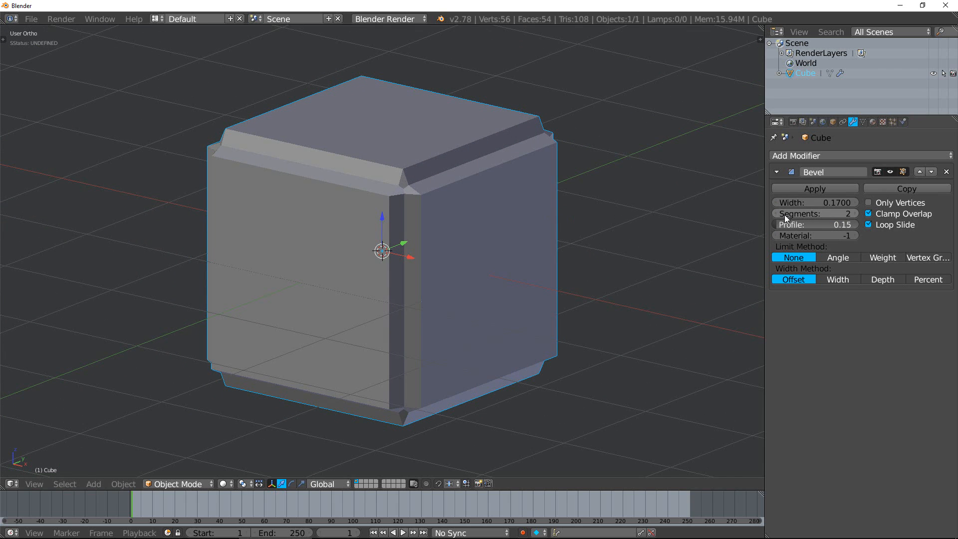
{"action": "mouse_move", "coordinate": [783, 225]}
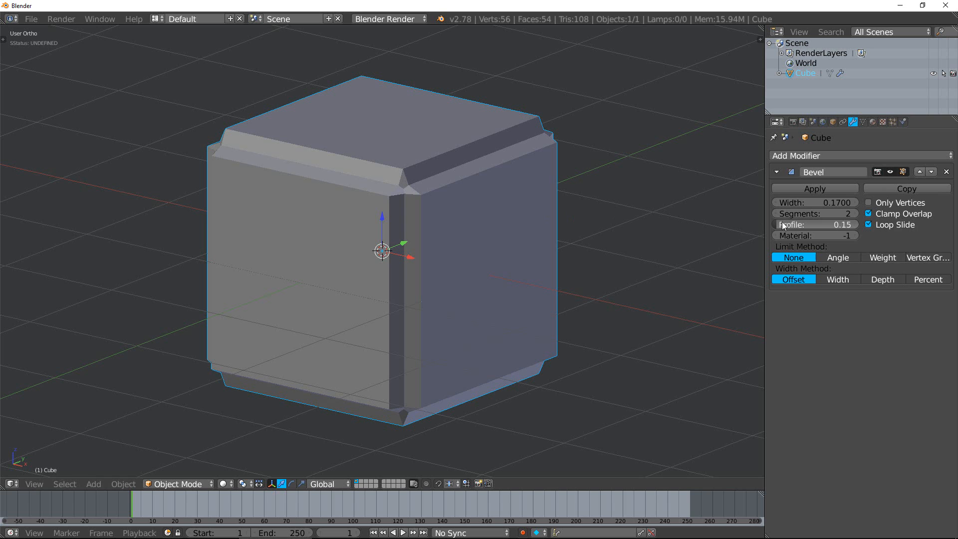
{"action": "left_click", "coordinate": [794, 213]}
{"action": "type", "text": "1"}
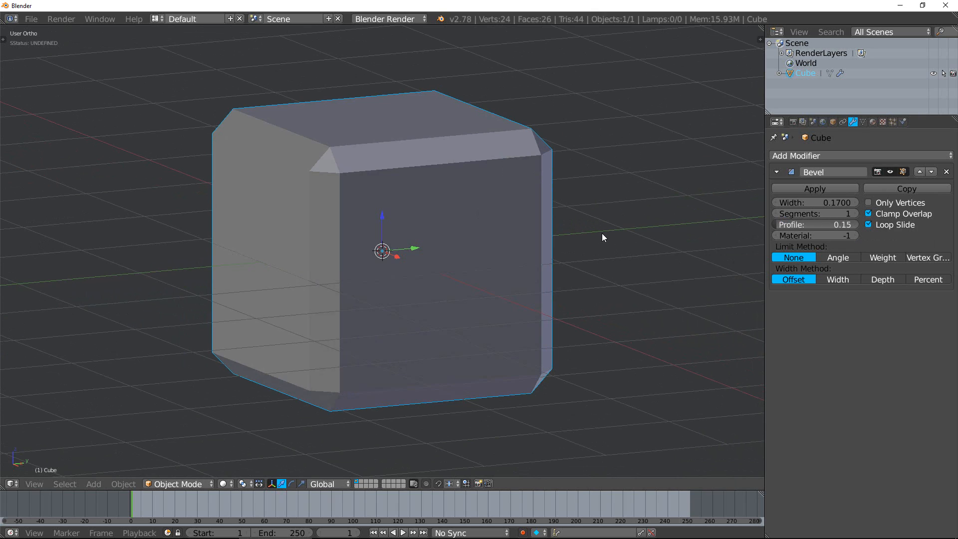
{"action": "mouse_move", "coordinate": [329, 414]}
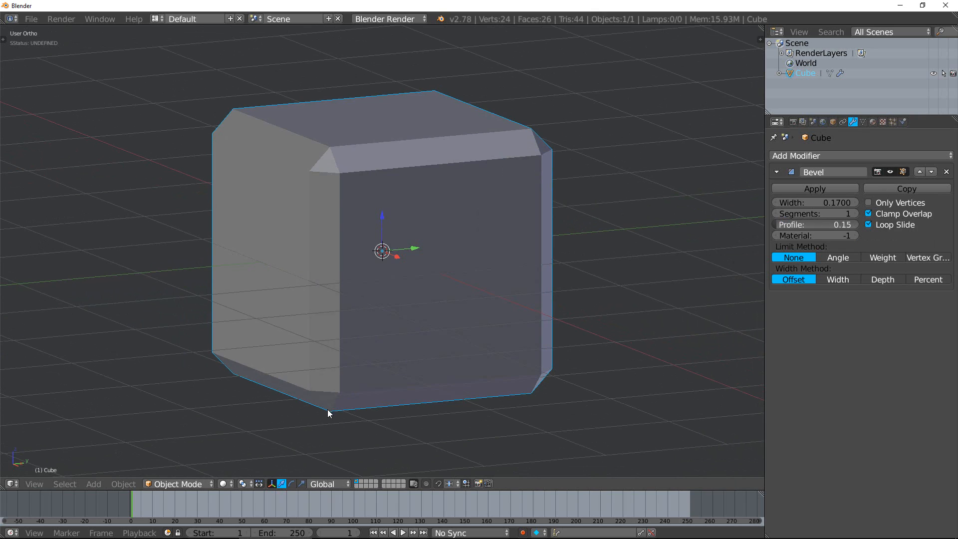
{"action": "mouse_move", "coordinate": [864, 135]}
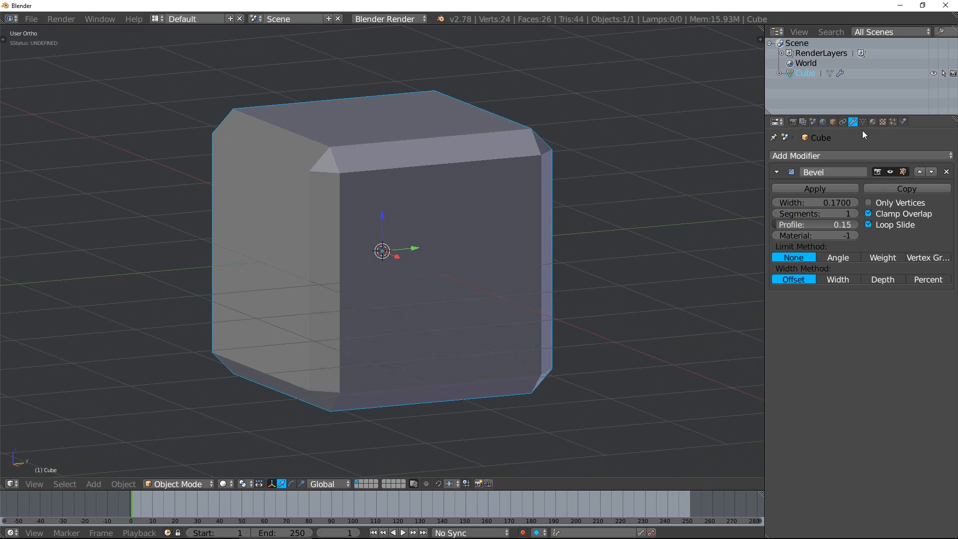
Create red Material.003 in a new slot and assign it to the bevel faces
{"action": "left_click", "coordinate": [872, 122]}
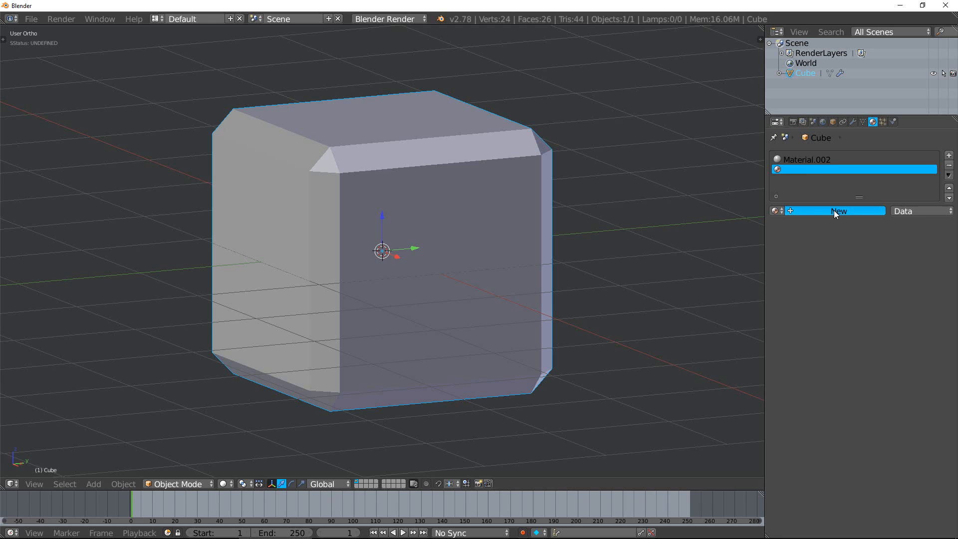
{"action": "left_click", "coordinate": [838, 211]}
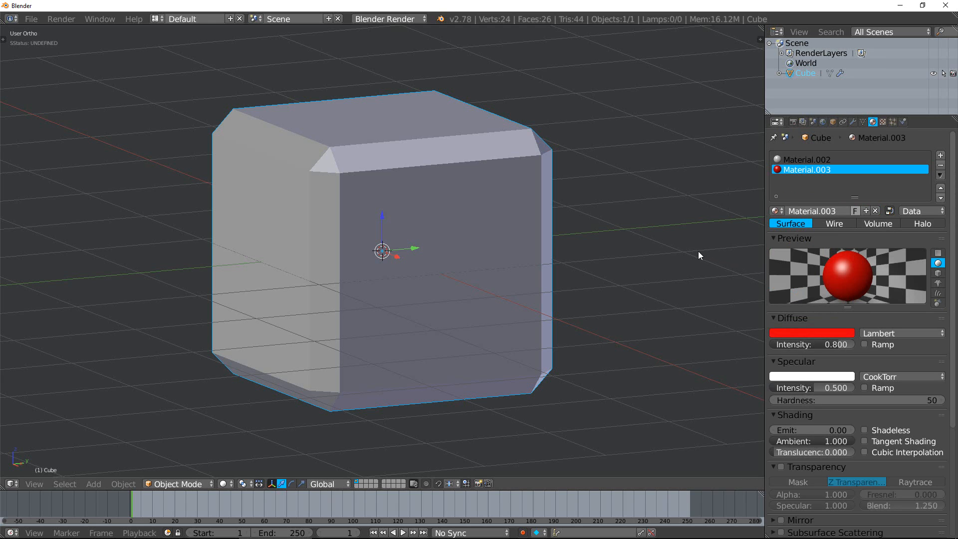
{"action": "left_click", "coordinate": [852, 121]}
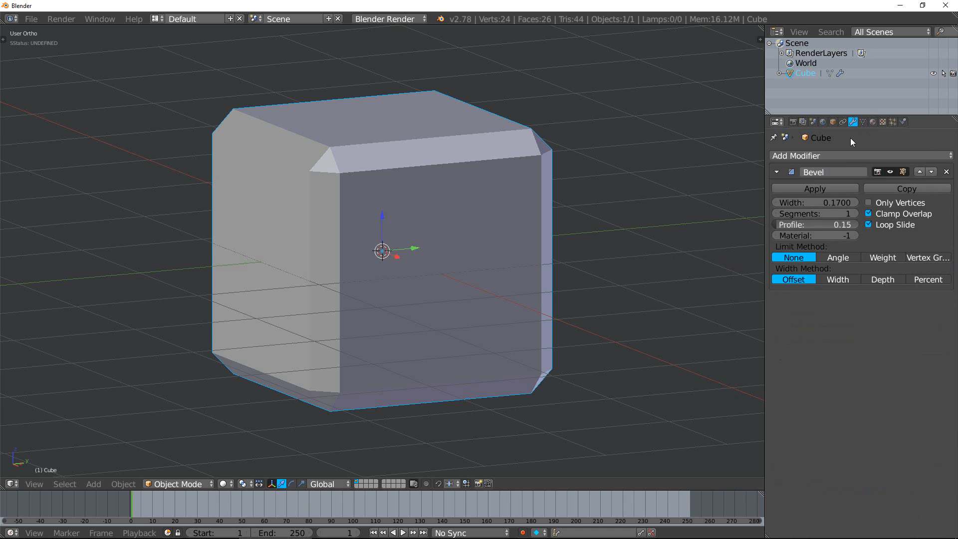
{"action": "left_click", "coordinate": [814, 235]}
{"action": "type", "text": "1"}
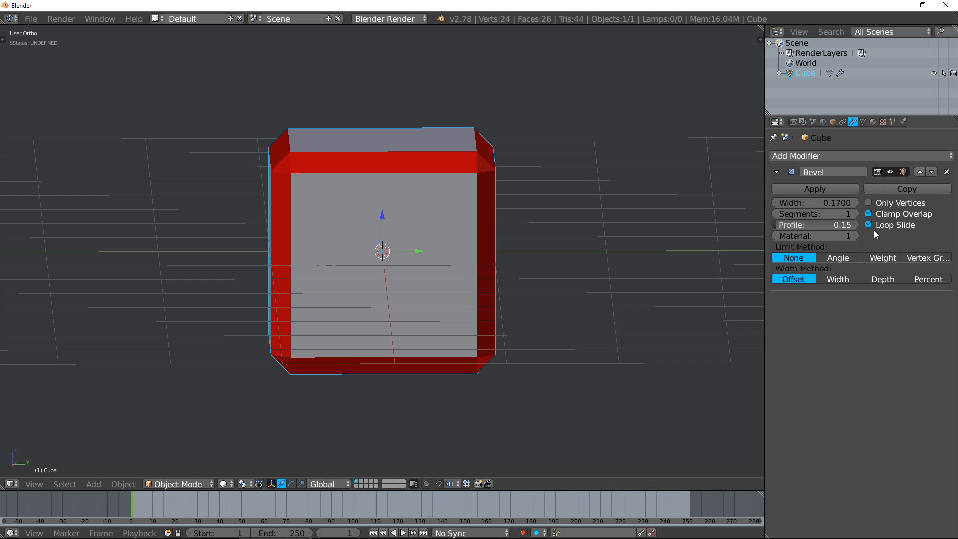
Bevel only the corners at width 0.527, then bevel all edges again
{"action": "left_click", "coordinate": [868, 202]}
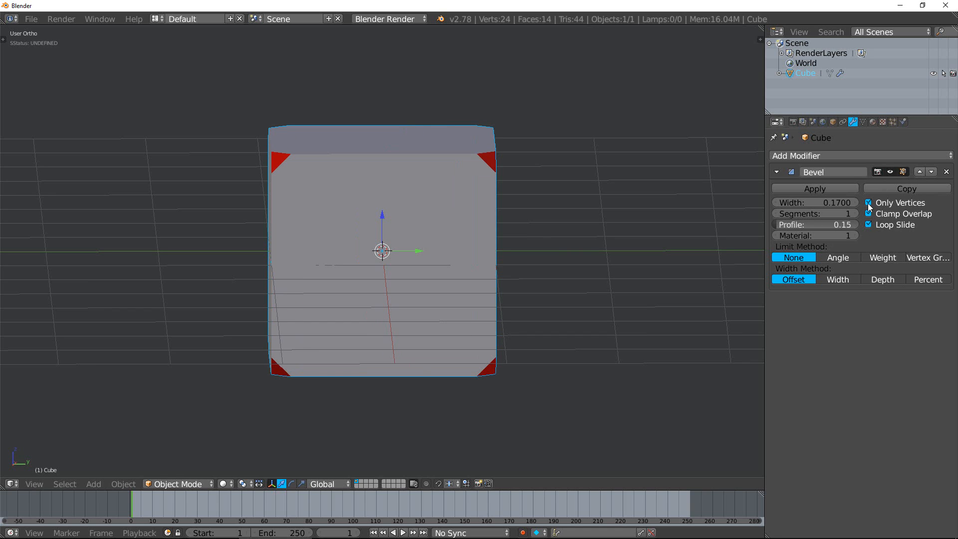
{"action": "left_click_drag", "start_coordinate": [814, 201], "coordinate": [837, 202]}
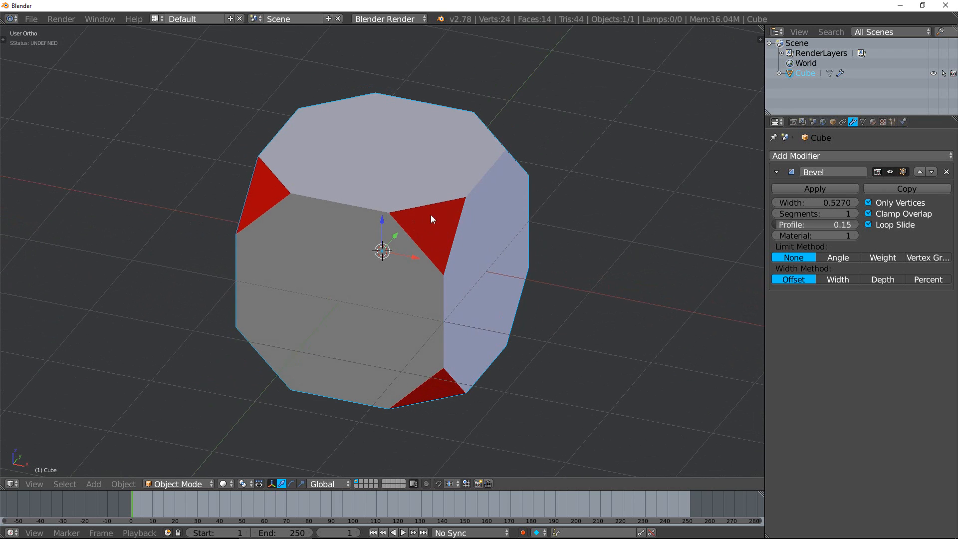
{"action": "mouse_move", "coordinate": [444, 392]}
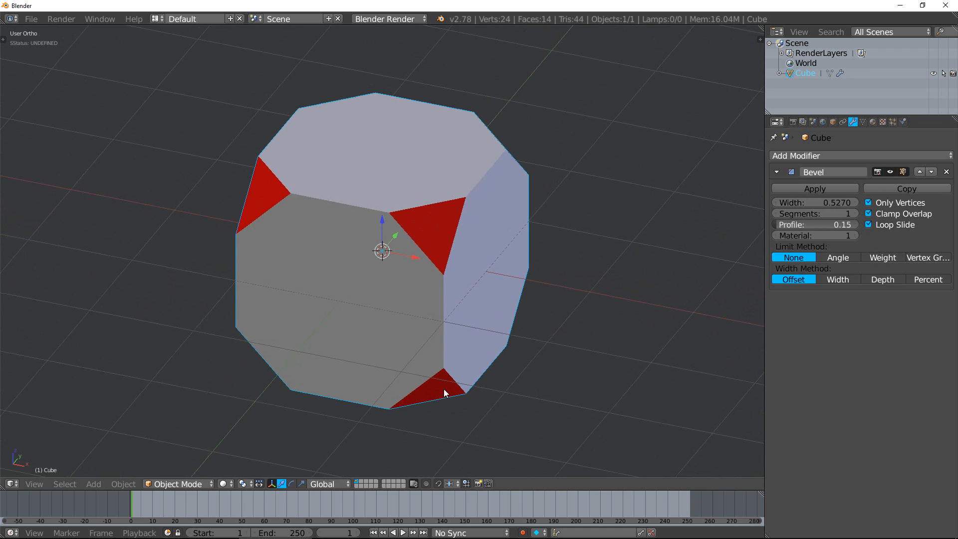
{"action": "left_click", "coordinate": [868, 203]}
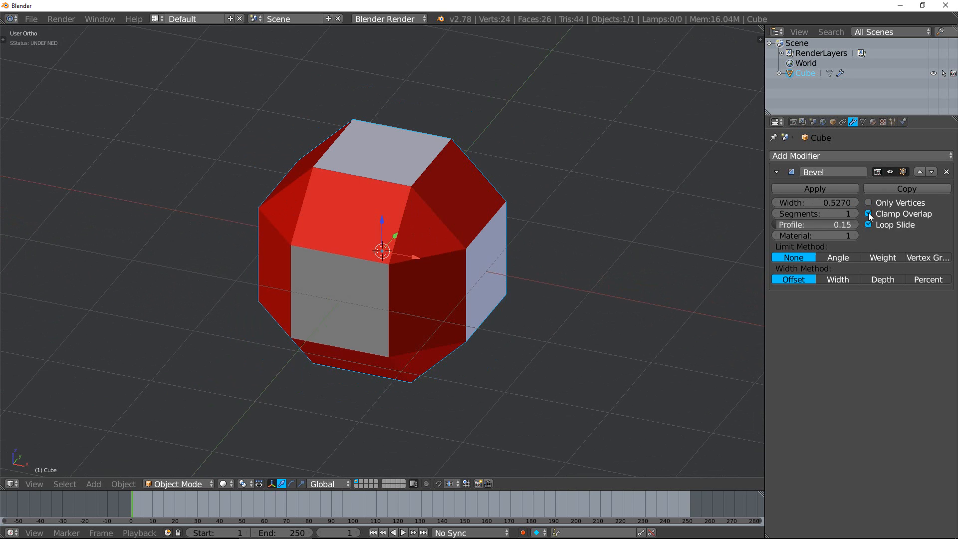
{"action": "left_click_drag", "start_coordinate": [843, 202], "coordinate": [806, 202]}
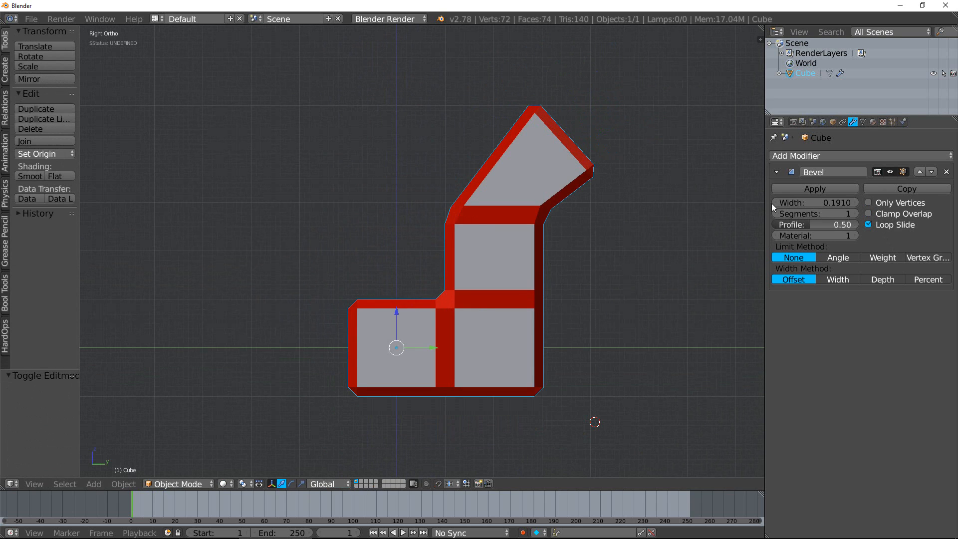
Thin the bevel width to 0.133 with Clamp Overlap enabled
{"action": "left_click_drag", "start_coordinate": [800, 202], "coordinate": [855, 202]}
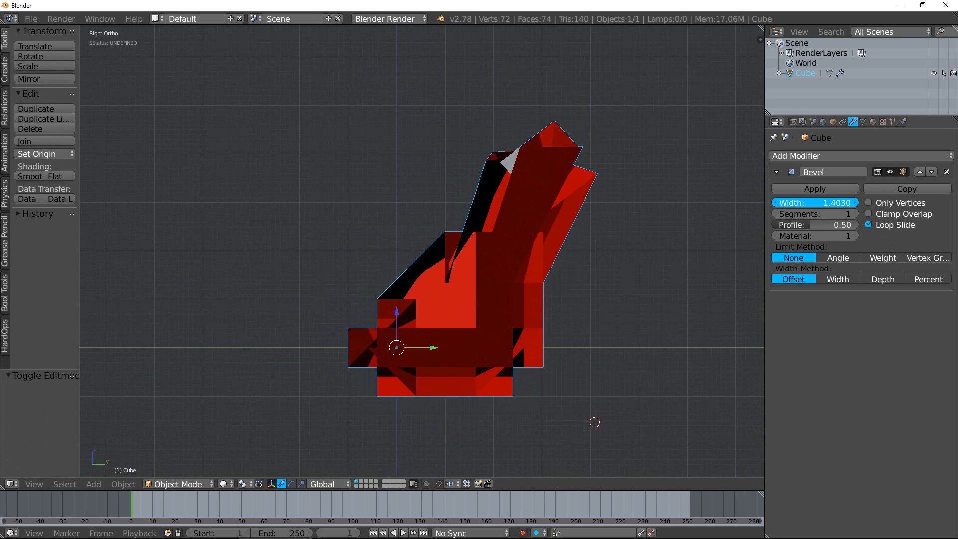
{"action": "left_click_drag", "start_coordinate": [794, 202], "coordinate": [818, 202]}
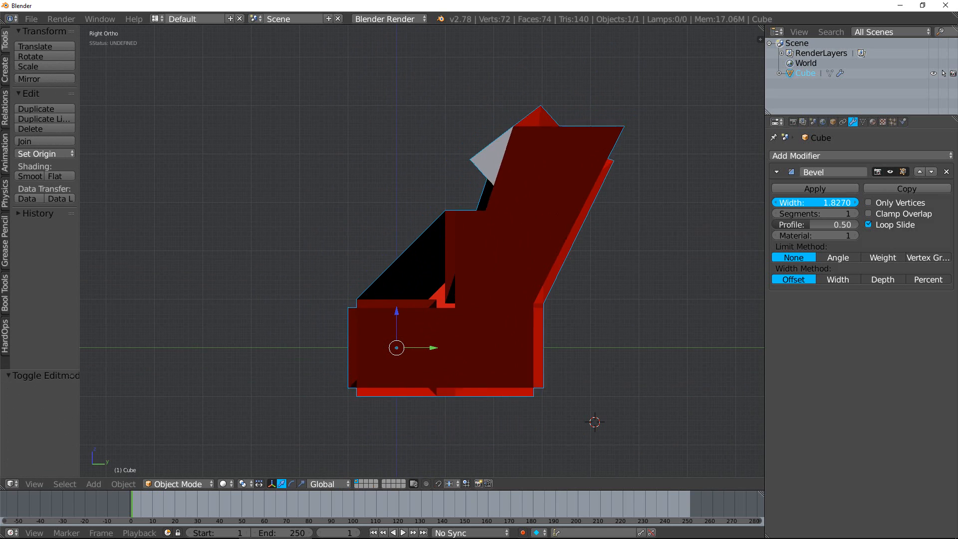
{"action": "left_click_drag", "start_coordinate": [830, 202], "coordinate": [794, 202]}
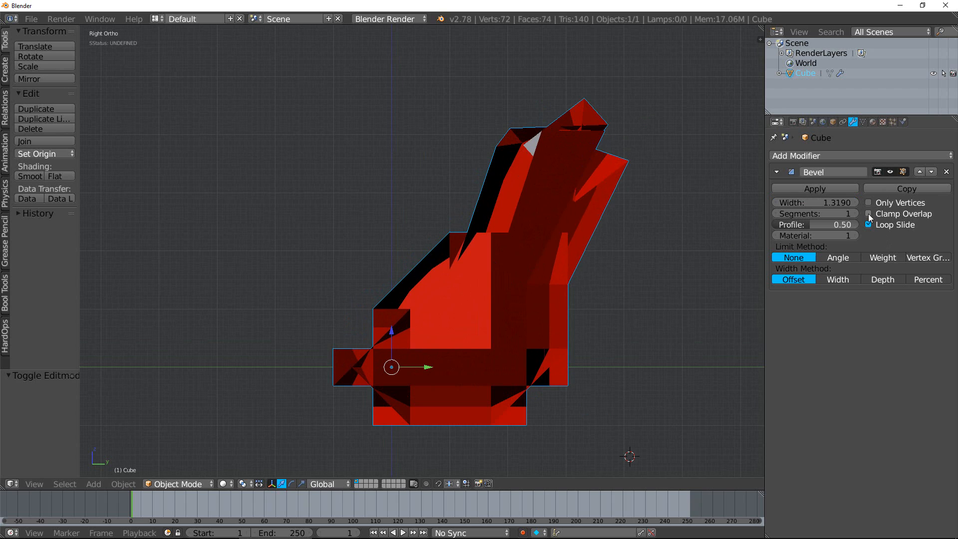
{"action": "left_click", "coordinate": [867, 214]}
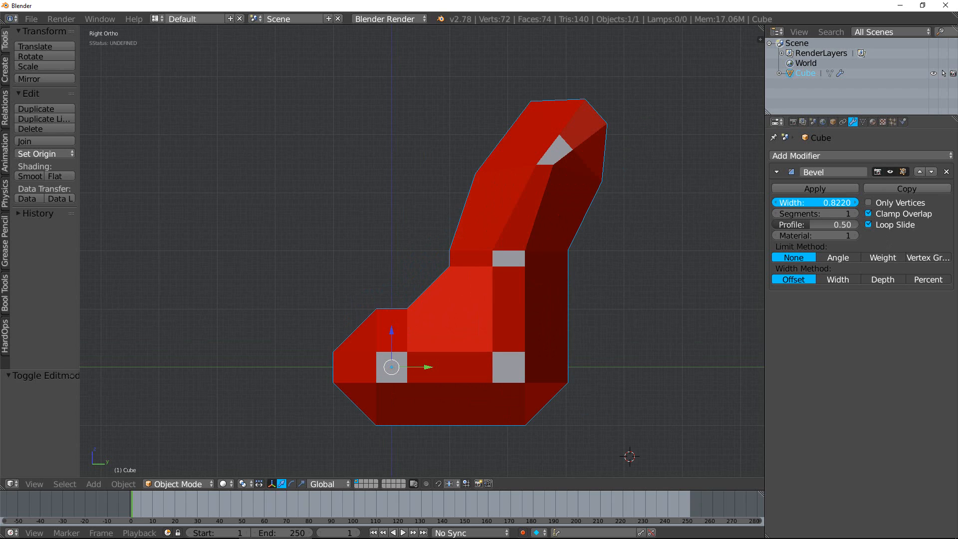
{"action": "left_click_drag", "start_coordinate": [794, 202], "coordinate": [818, 202]}
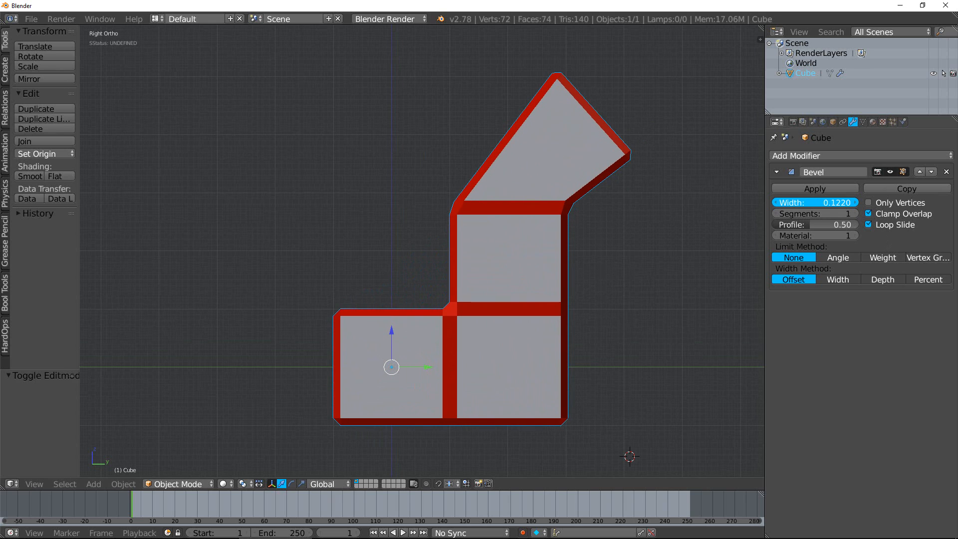
{"action": "left_click_drag", "start_coordinate": [794, 202], "coordinate": [819, 202]}
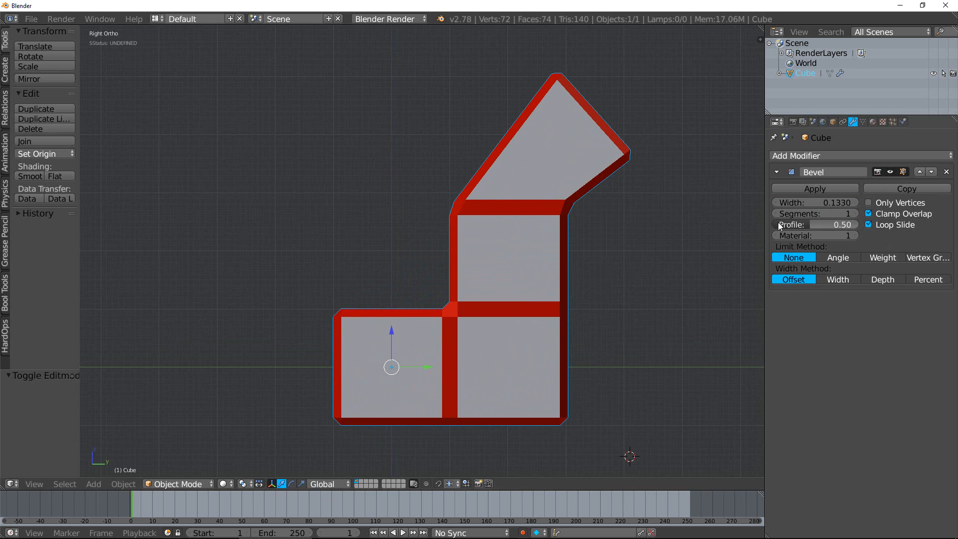
{"action": "key", "text": "Tab"}
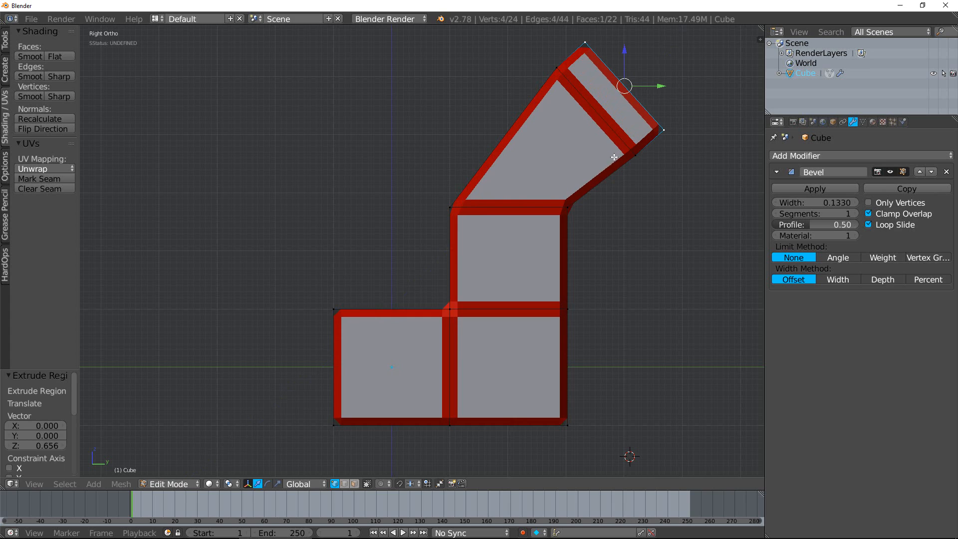
{"action": "mouse_move", "coordinate": [870, 228]}
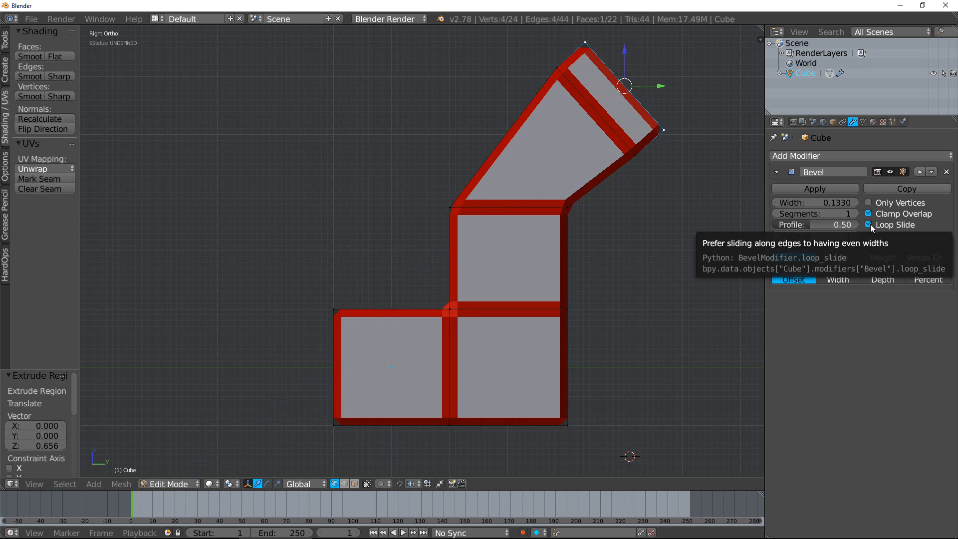
Disable Loop Slide on the bevel and drag out the angled end's extrusion
{"action": "left_click", "coordinate": [868, 224]}
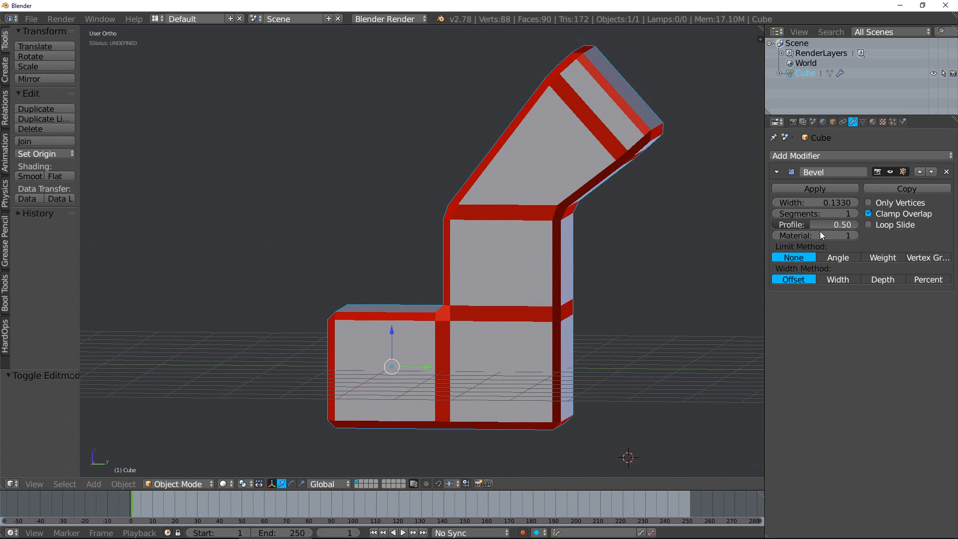
{"action": "mouse_move", "coordinate": [640, 233]}
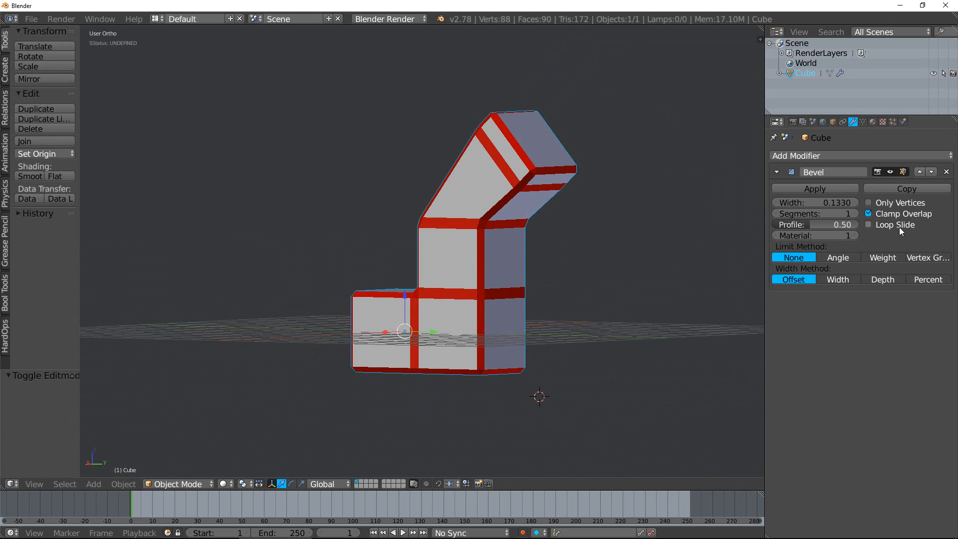
{"action": "mouse_move", "coordinate": [899, 228]}
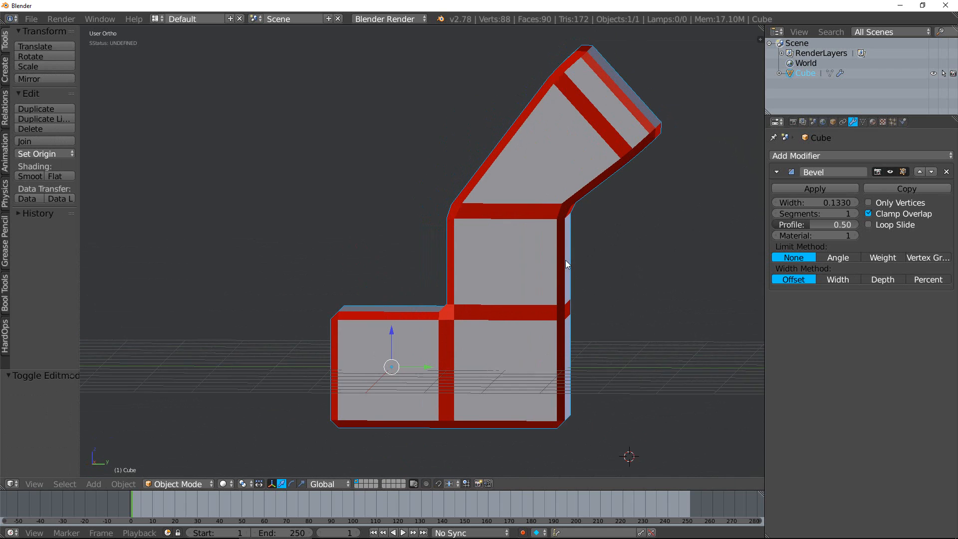
{"action": "left_click_drag", "start_coordinate": [566, 264], "coordinate": [618, 266]}
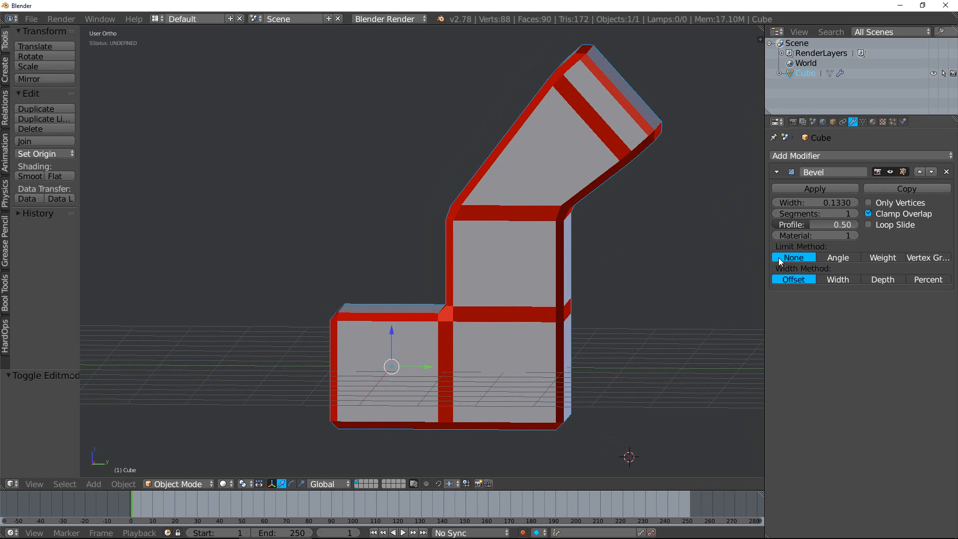
{"action": "mouse_move", "coordinate": [812, 271]}
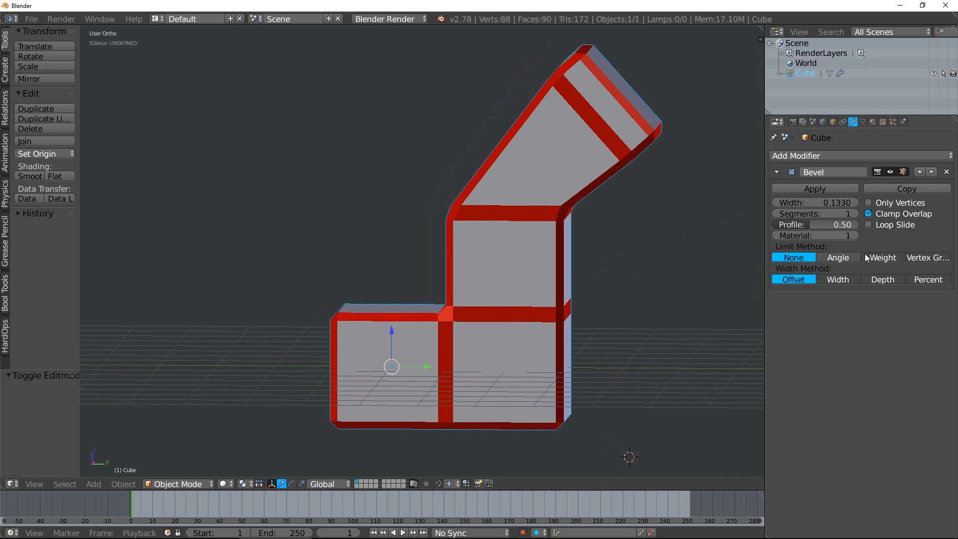
{"action": "mouse_move", "coordinate": [858, 264]}
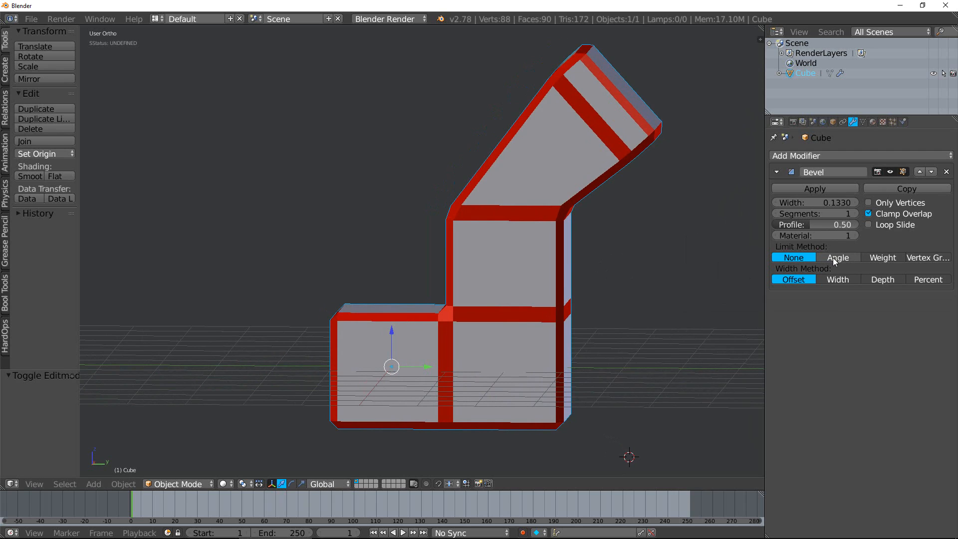
Switch the bevel Limit Method from Angle to Weight
{"action": "left_click", "coordinate": [837, 257]}
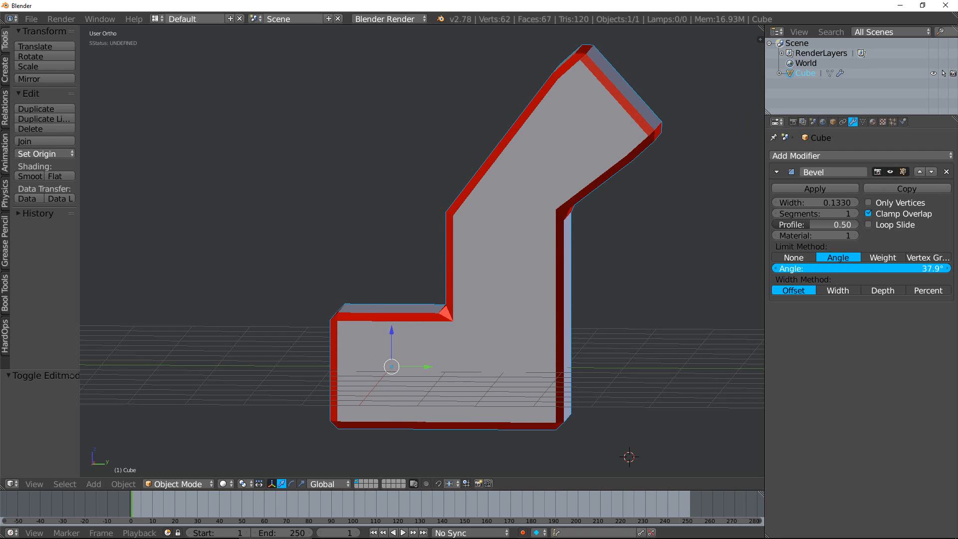
{"action": "left_click", "coordinate": [883, 258]}
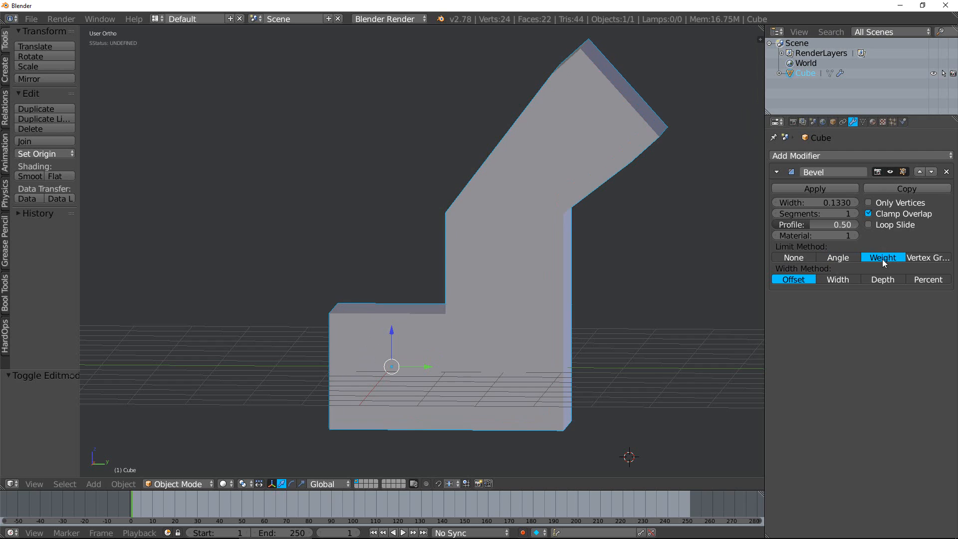
{"action": "mouse_move", "coordinate": [607, 256]}
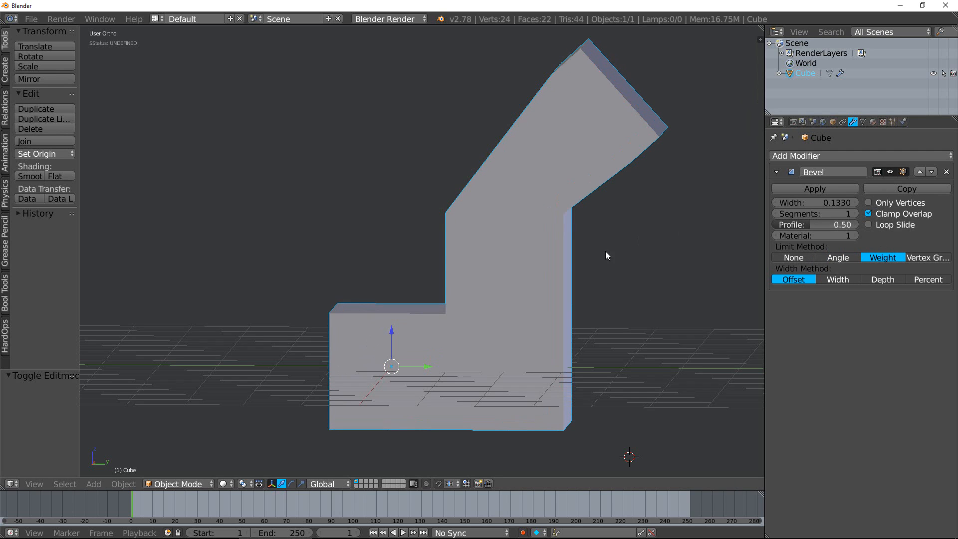
{"action": "key", "text": "Tab"}
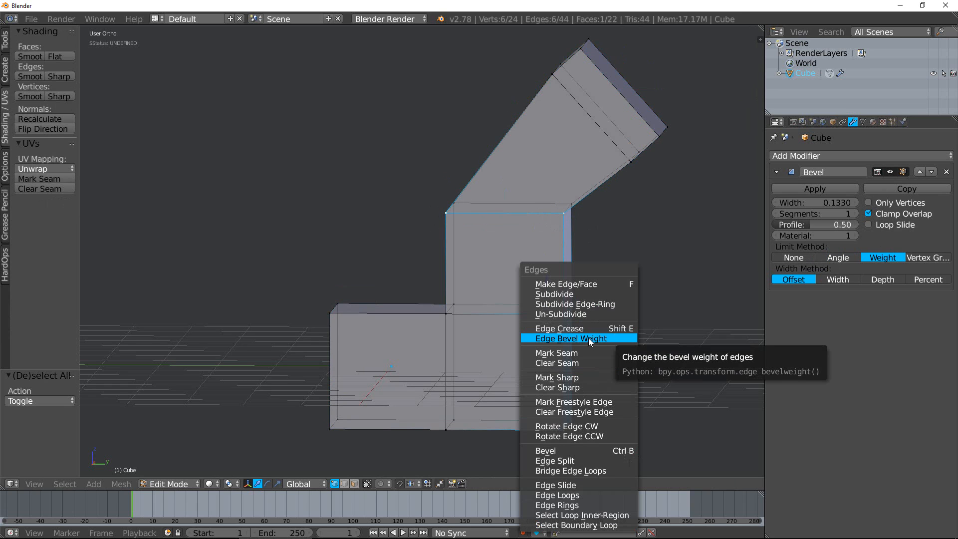
Give the selected lower-block edges a bevel weight of about 0.717
{"action": "left_click", "coordinate": [570, 338]}
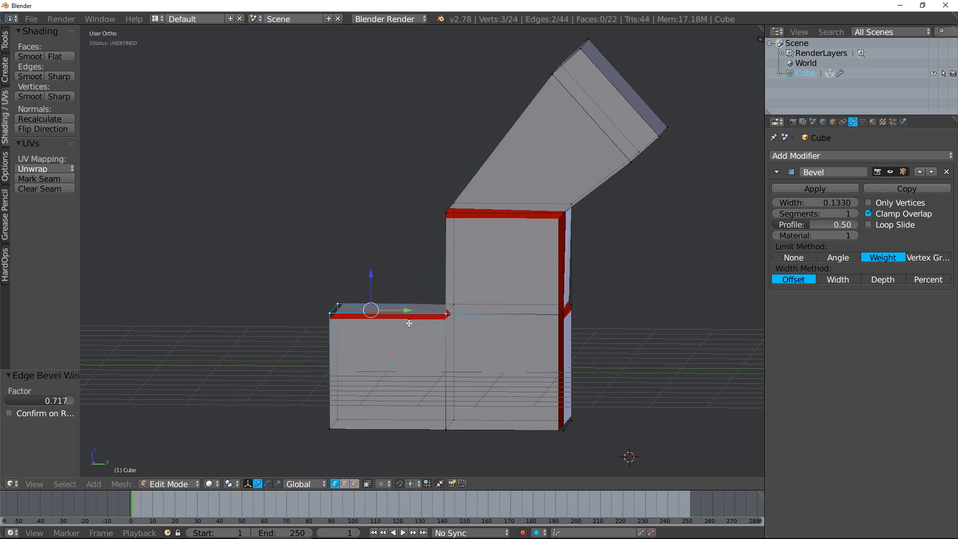
{"action": "key", "text": "Tab"}
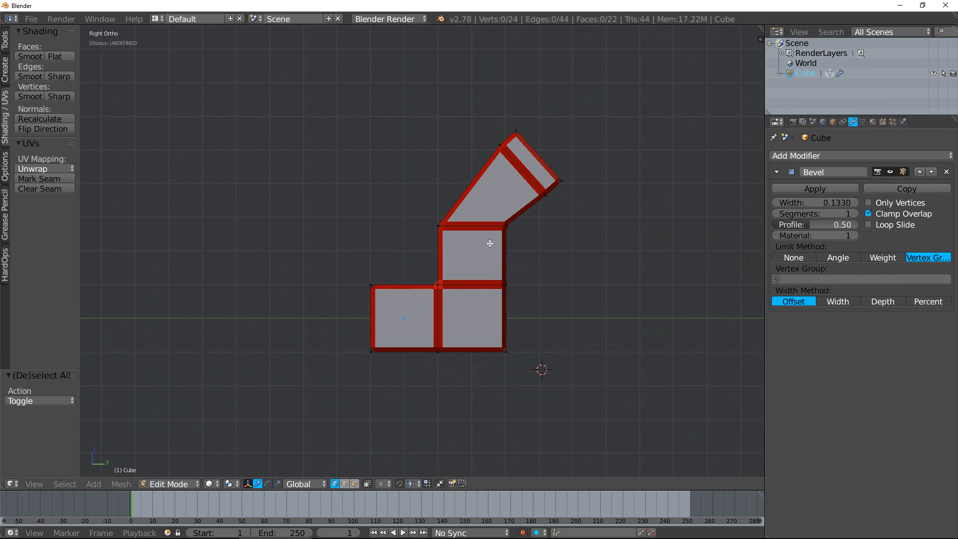
Assign the lower faces to a new vertex group, then clear the bevel limit
{"action": "left_click", "coordinate": [509, 185]}
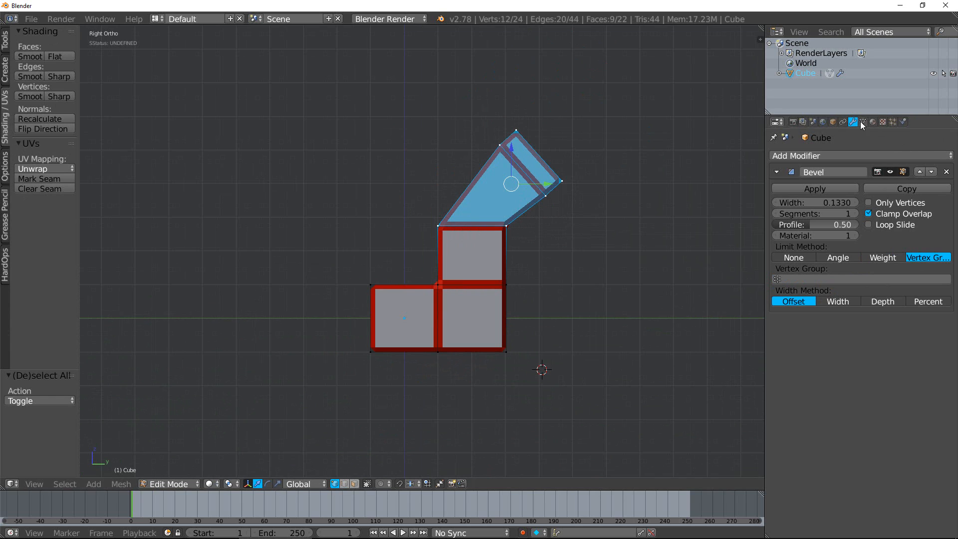
{"action": "left_click", "coordinate": [862, 122]}
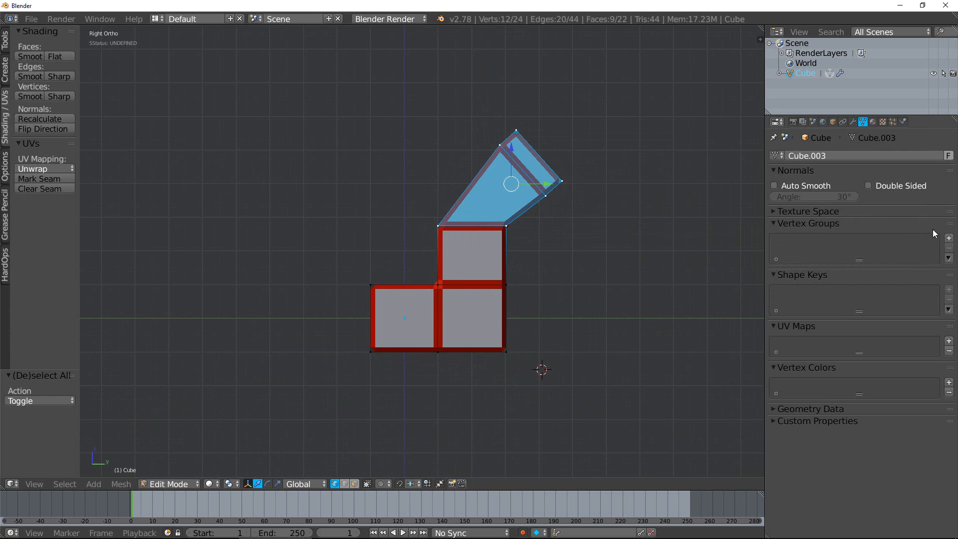
{"action": "left_click", "coordinate": [949, 238]}
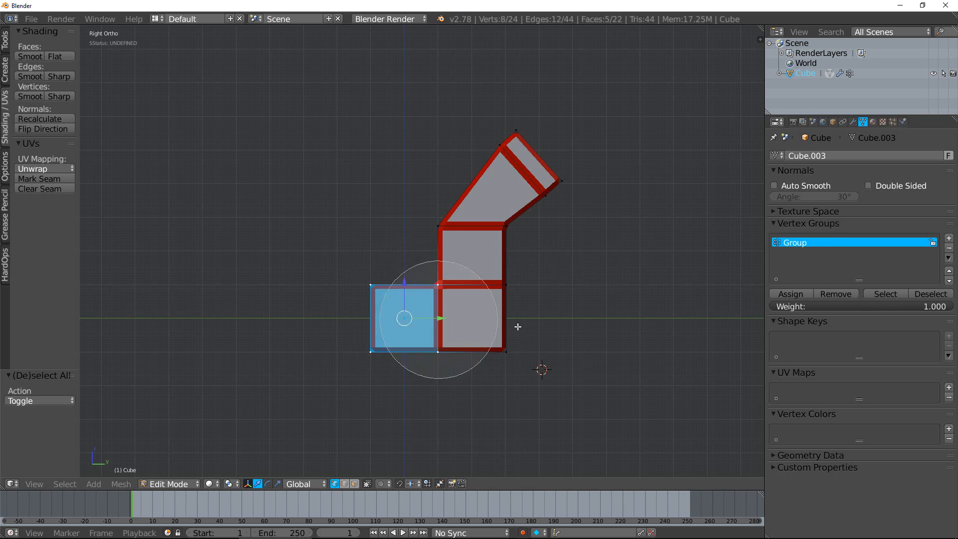
{"action": "left_click", "coordinate": [948, 237]}
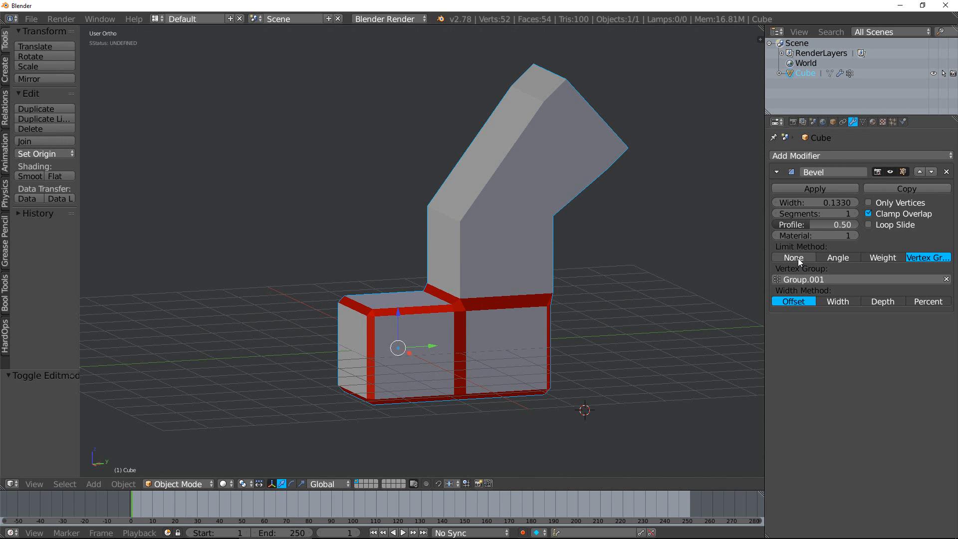
{"action": "left_click", "coordinate": [793, 258]}
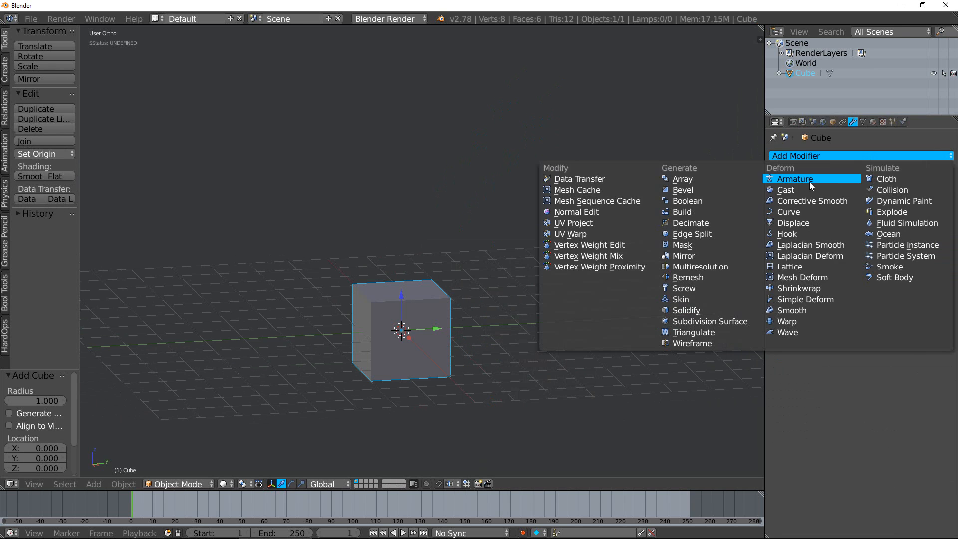
Add a Bevel modifier to the fresh cube and set its width to 25 percent
{"action": "left_click", "coordinate": [682, 189]}
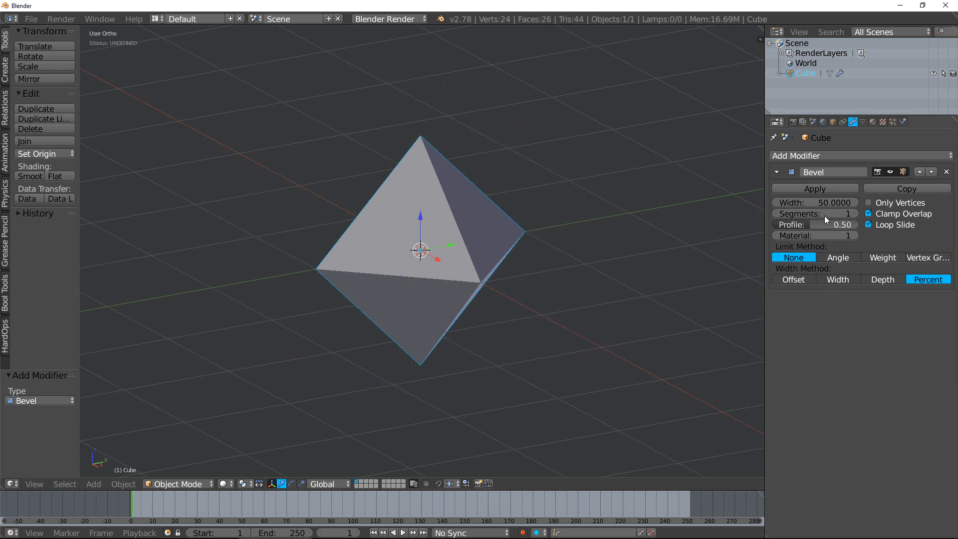
{"action": "left_click_drag", "start_coordinate": [842, 202], "coordinate": [813, 202]}
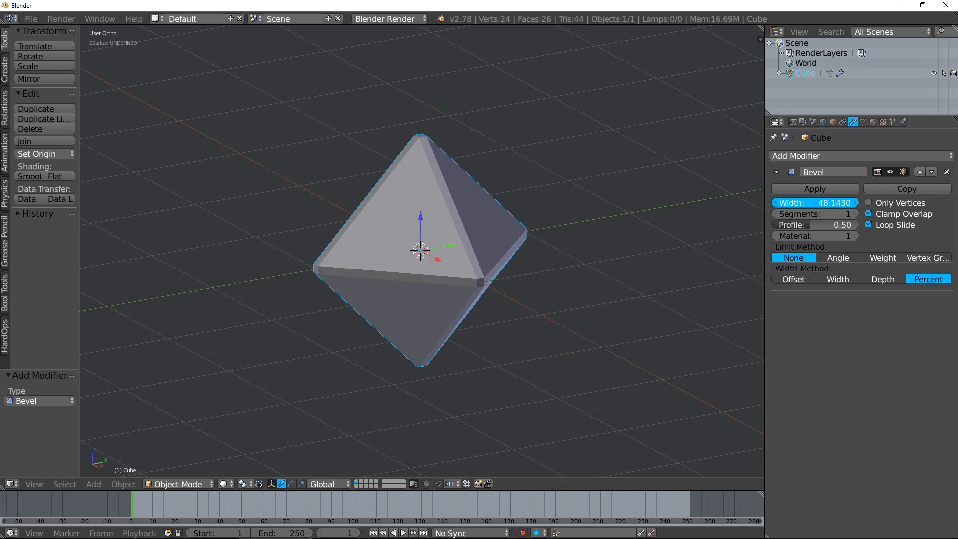
{"action": "left_click_drag", "start_coordinate": [843, 202], "coordinate": [818, 202]}
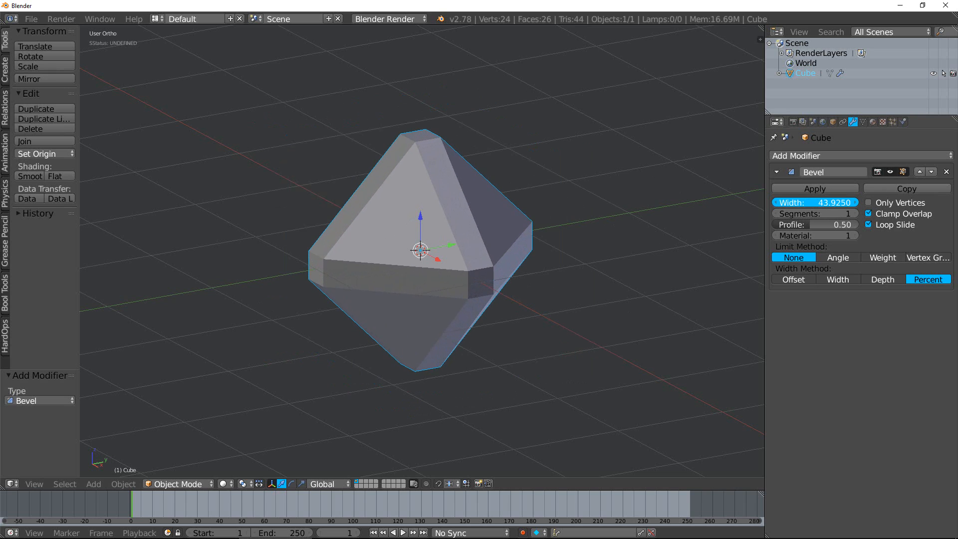
{"action": "left_click_drag", "start_coordinate": [794, 202], "coordinate": [815, 202]}
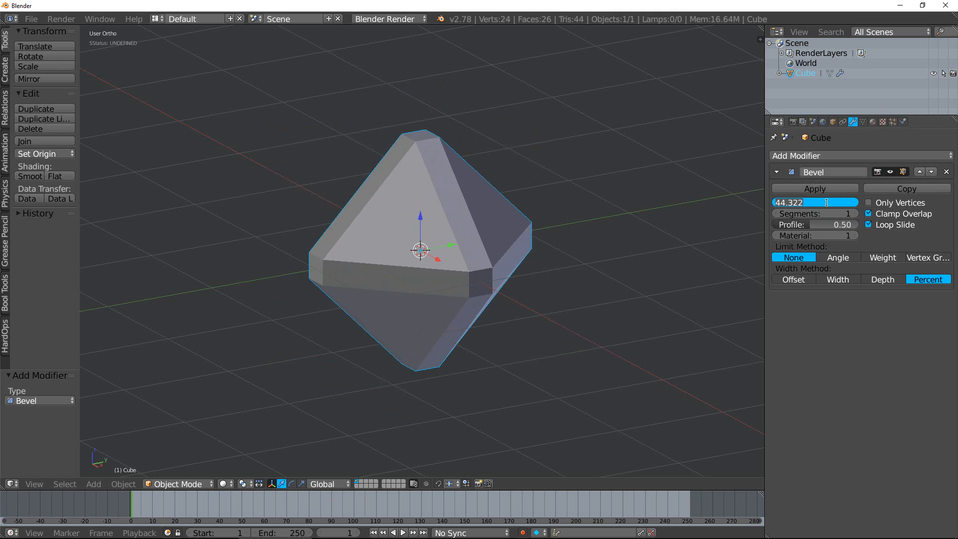
{"action": "type", "text": "25.0000"}
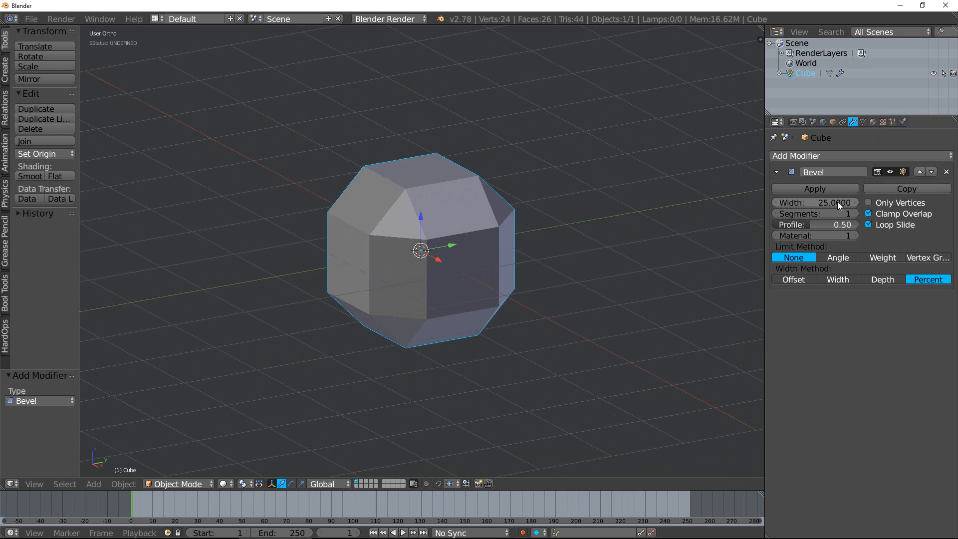
Switch the width method through Offset, Width, and finally Depth
{"action": "left_click", "coordinate": [793, 279]}
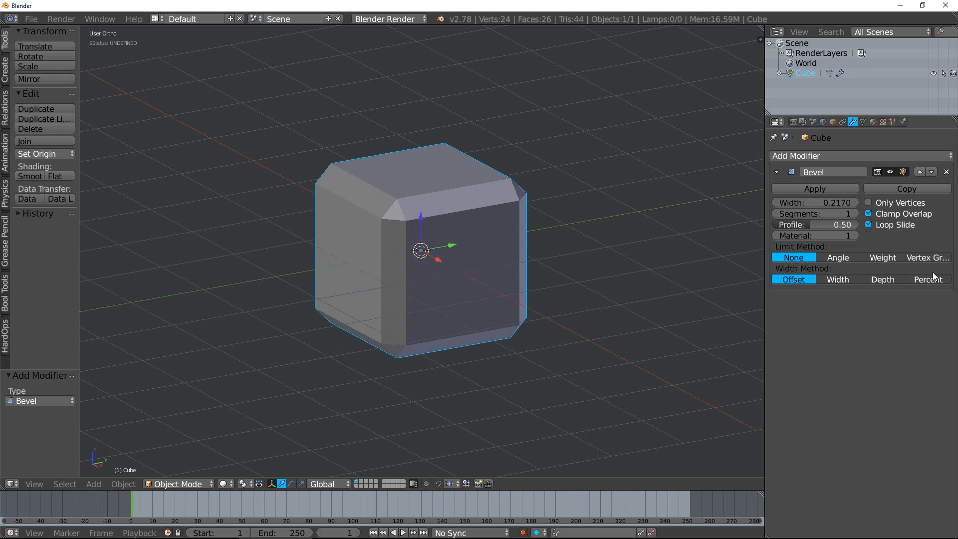
{"action": "left_click", "coordinate": [838, 279]}
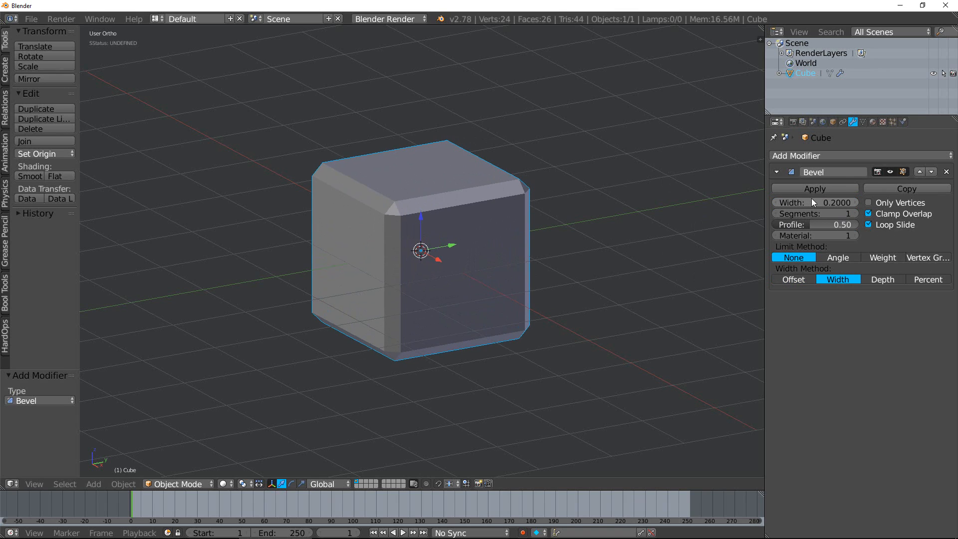
{"action": "left_click", "coordinate": [883, 279]}
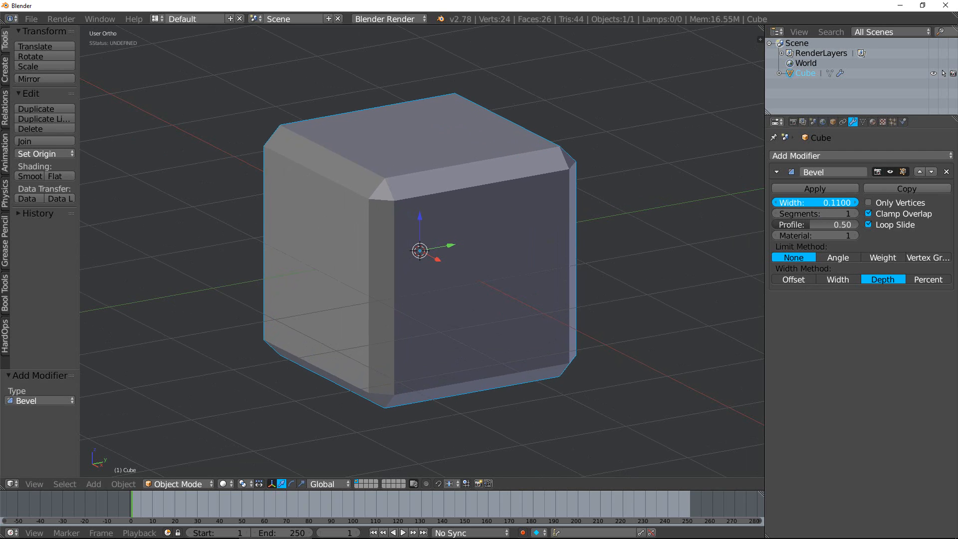
Drag the depth-based bevel width up and down, ending at a slim 0.029
{"action": "left_click_drag", "start_coordinate": [855, 202], "coordinate": [806, 202]}
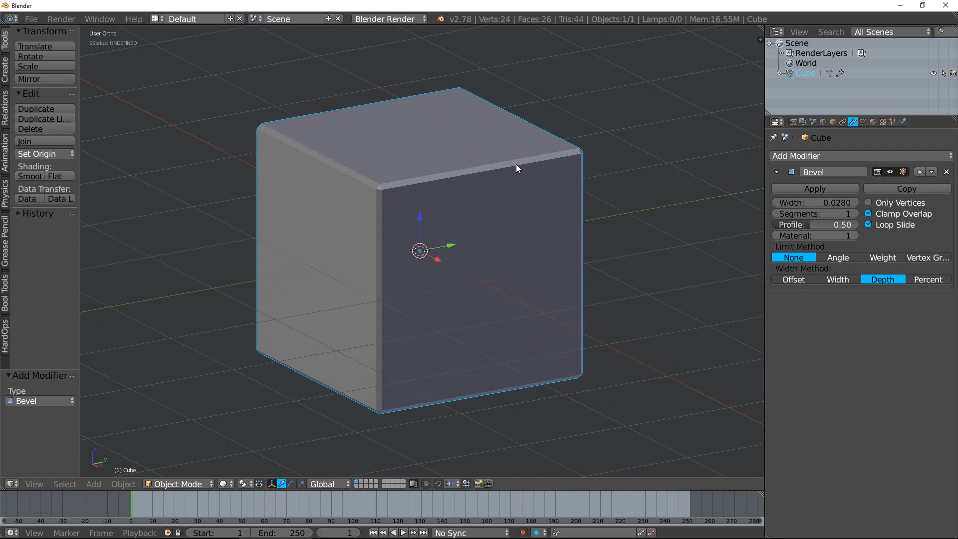
{"action": "mouse_move", "coordinate": [489, 172]}
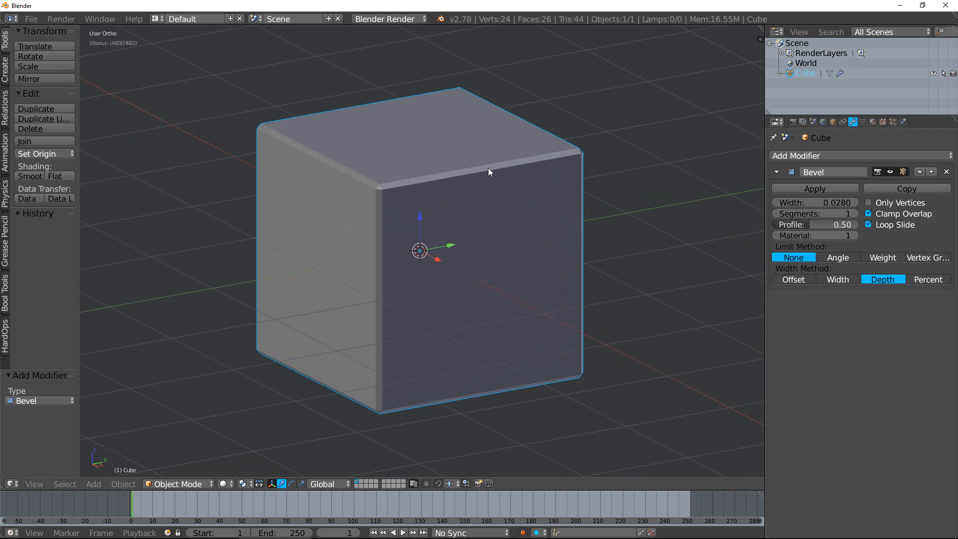
{"action": "mouse_move", "coordinate": [812, 213]}
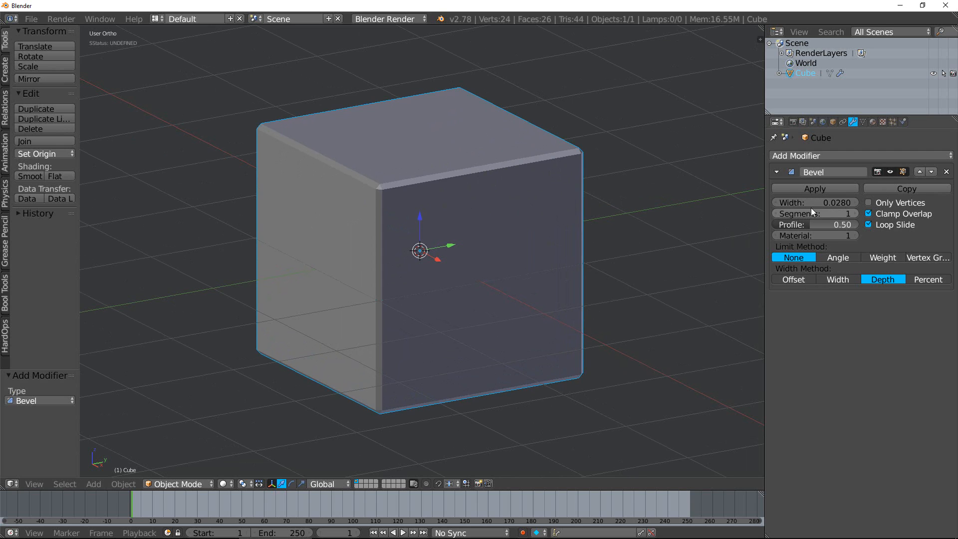
{"action": "left_click_drag", "start_coordinate": [814, 202], "coordinate": [855, 202]}
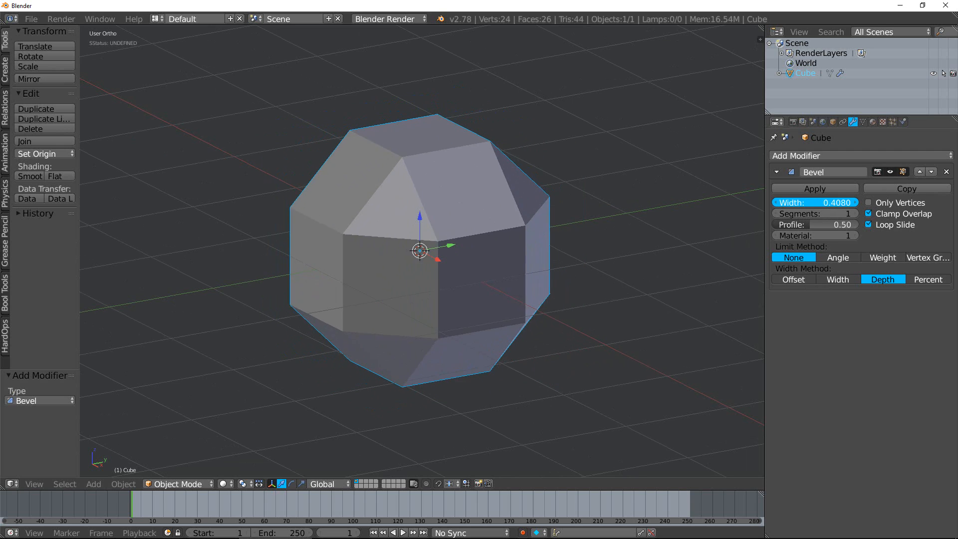
{"action": "left_click_drag", "start_coordinate": [788, 202], "coordinate": [830, 202]}
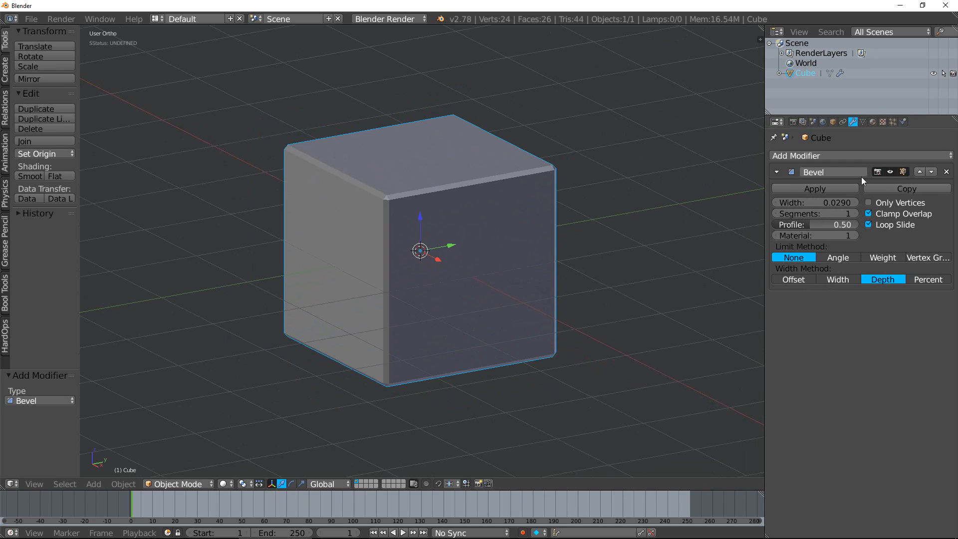
{"action": "mouse_move", "coordinate": [826, 198]}
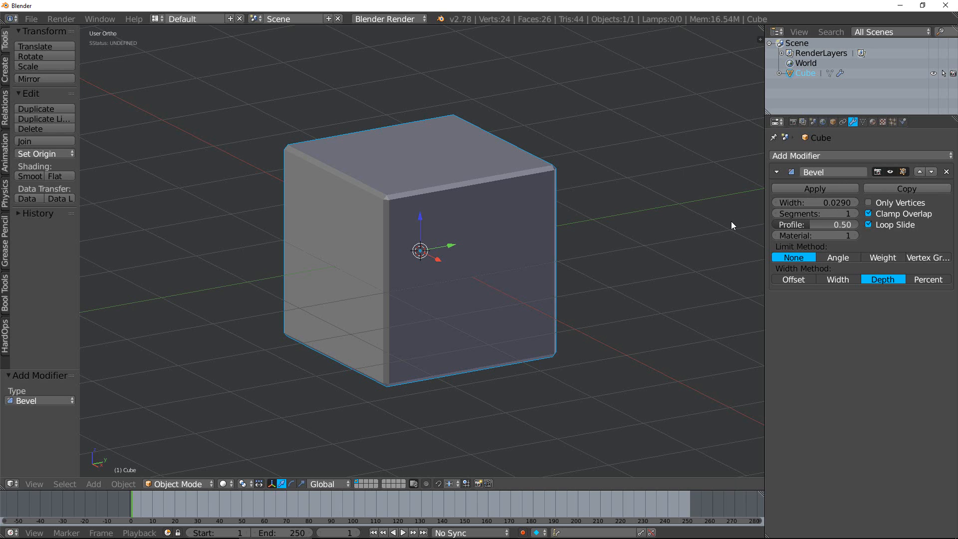
{"action": "mouse_move", "coordinate": [723, 225]}
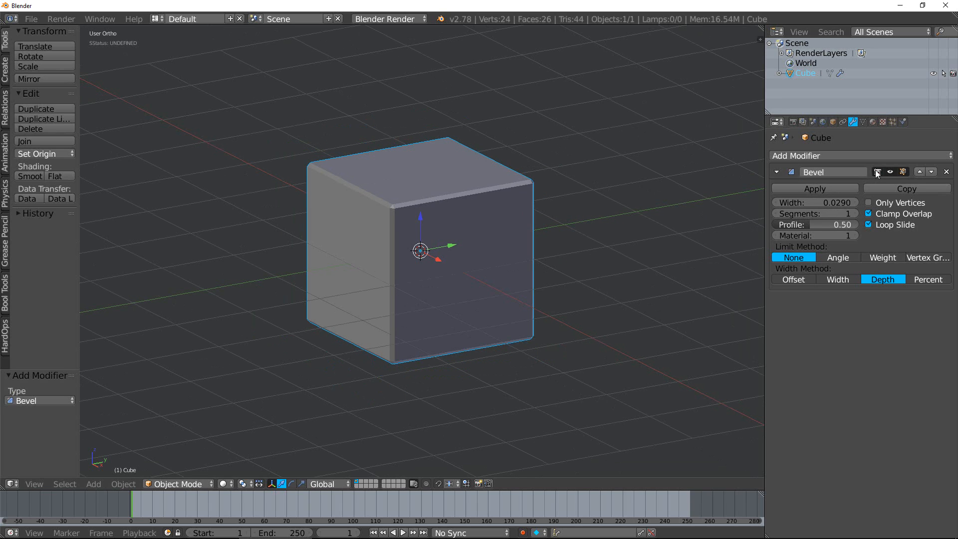
Tune the Bevel modifier to 3 segments at 0.012 width, then apply it to the mesh
{"action": "left_click", "coordinate": [891, 172]}
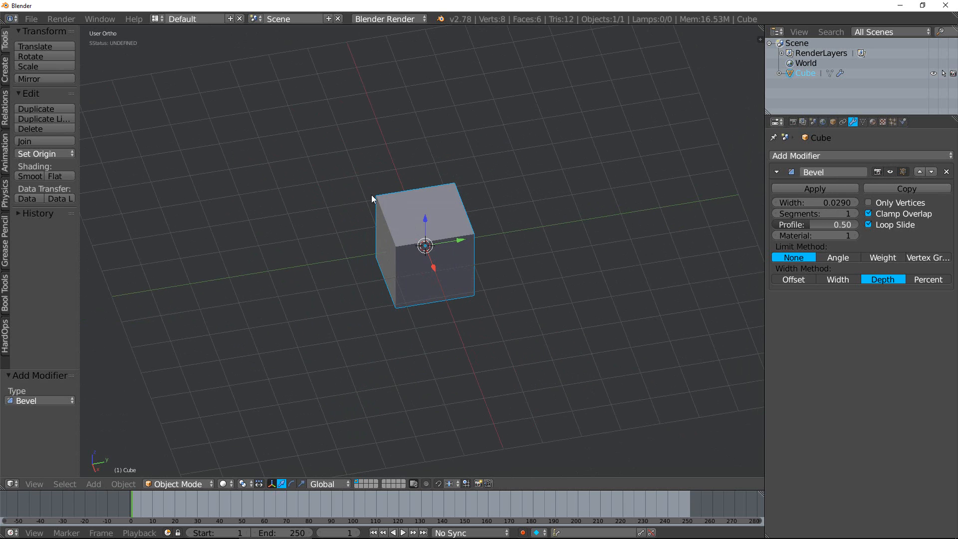
{"action": "key", "text": "Tab"}
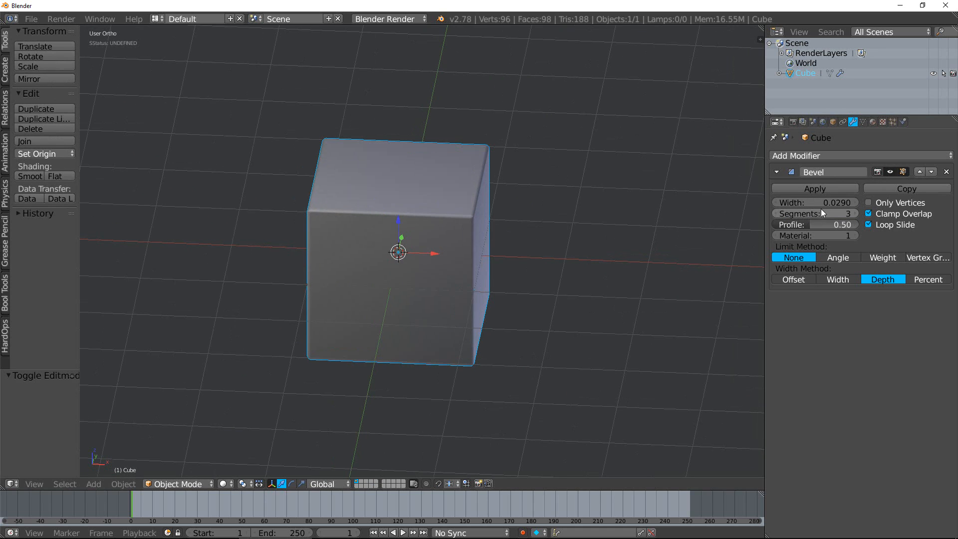
{"action": "left_click_drag", "start_coordinate": [830, 202], "coordinate": [794, 202]}
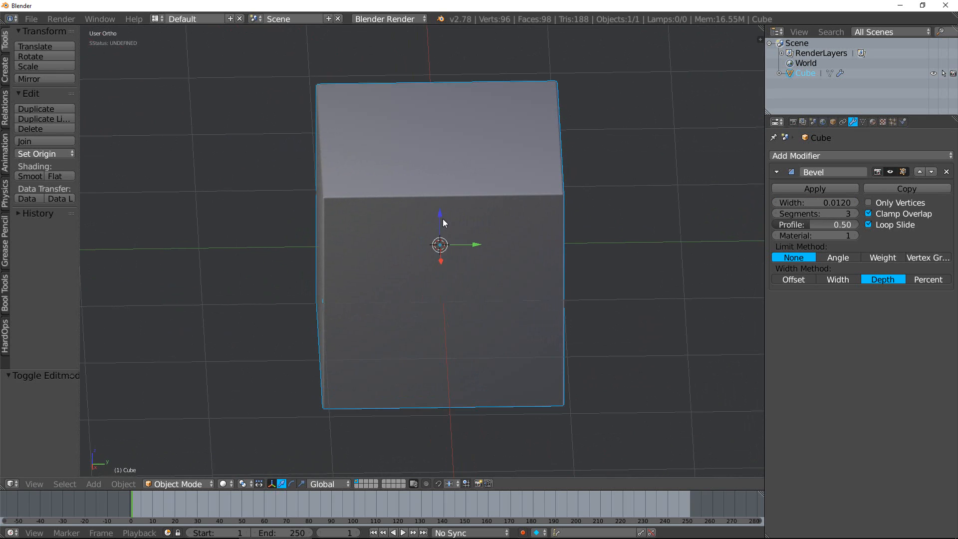
{"action": "mouse_move", "coordinate": [466, 215]}
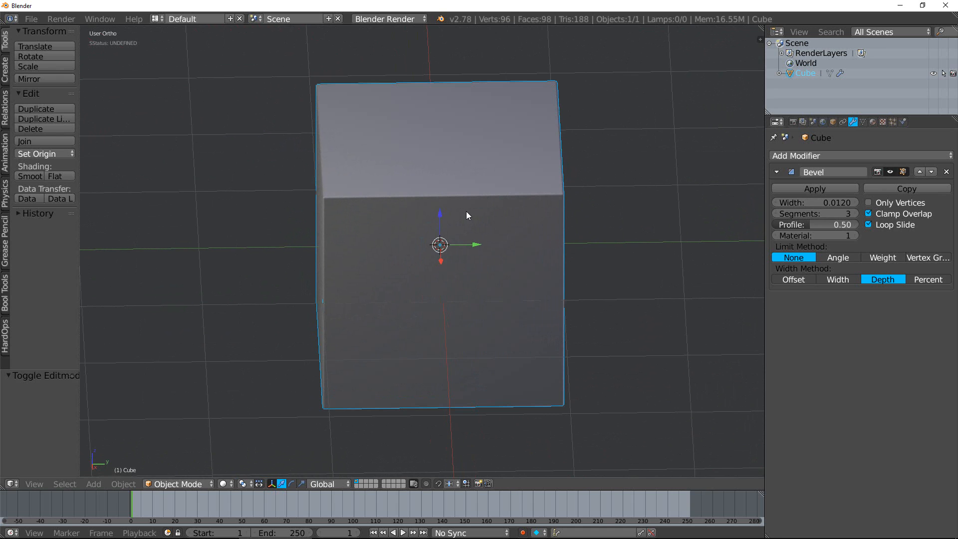
{"action": "left_click_drag", "start_coordinate": [465, 214], "coordinate": [446, 219]}
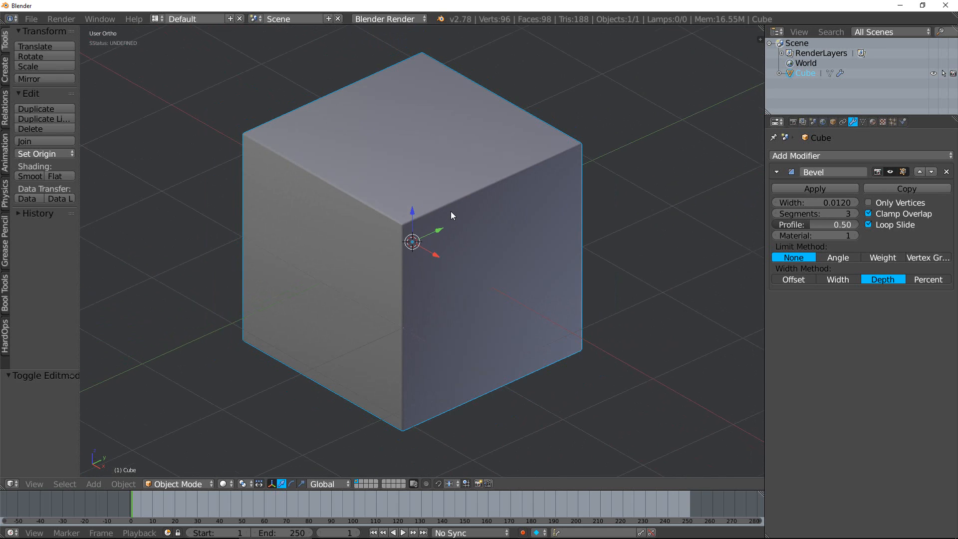
{"action": "left_click", "coordinate": [814, 188]}
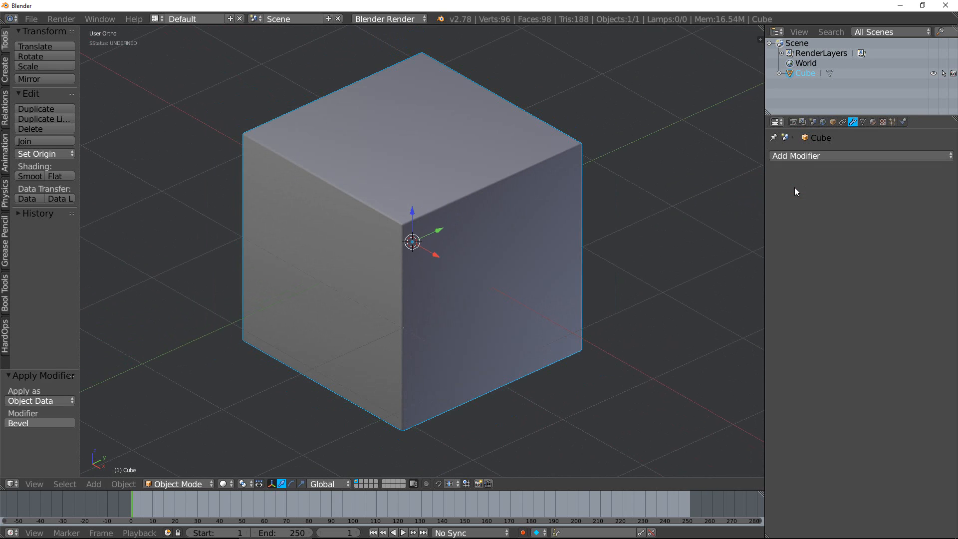
Undo the apply, then bevel only the cube's vertices with width 0.15 and three segments
{"action": "key", "text": "Tab"}
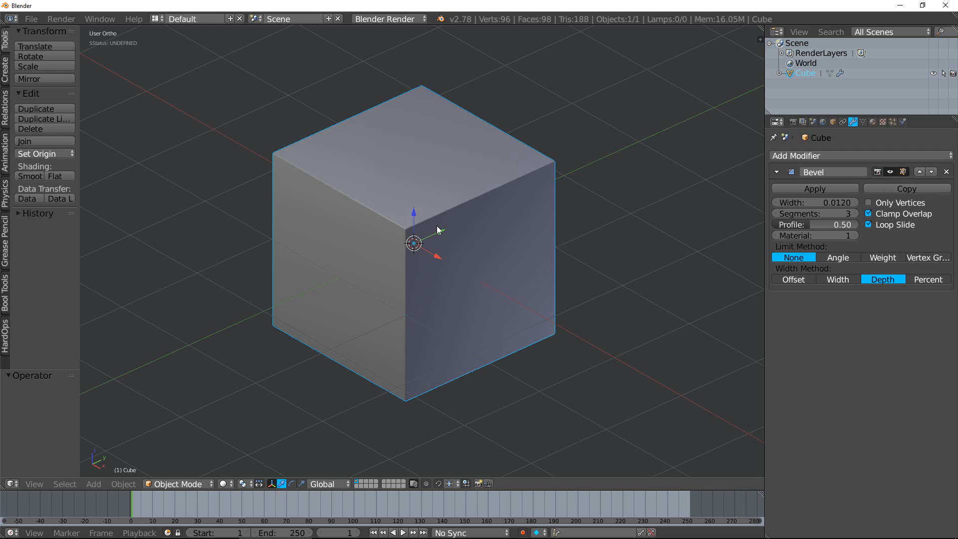
{"action": "left_click_drag", "start_coordinate": [814, 202], "coordinate": [855, 202]}
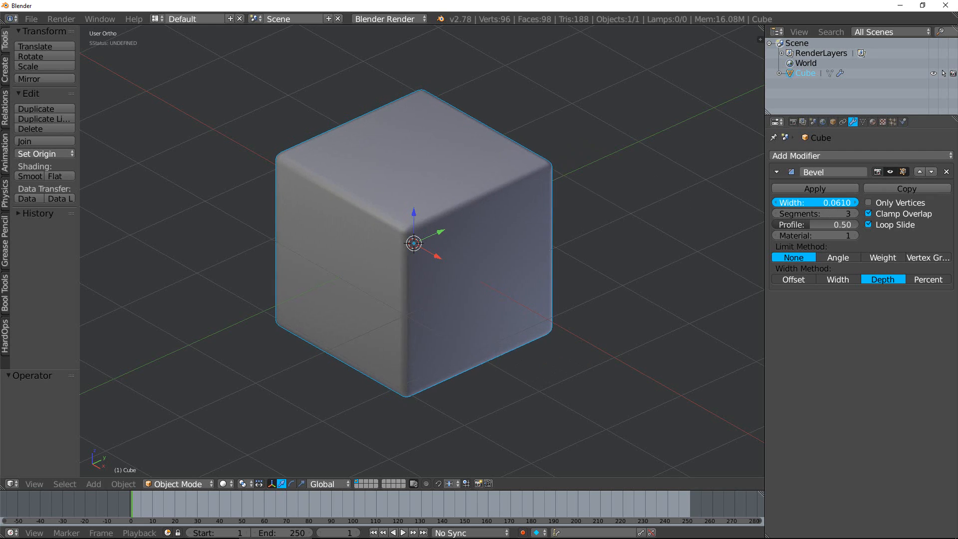
{"action": "left_click_drag", "start_coordinate": [843, 202], "coordinate": [788, 202]}
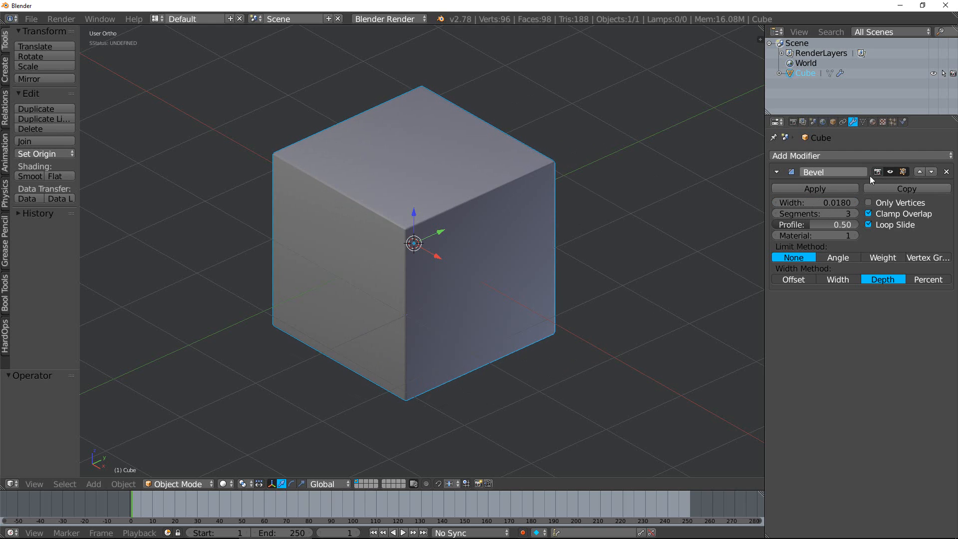
{"action": "left_click", "coordinate": [889, 171]}
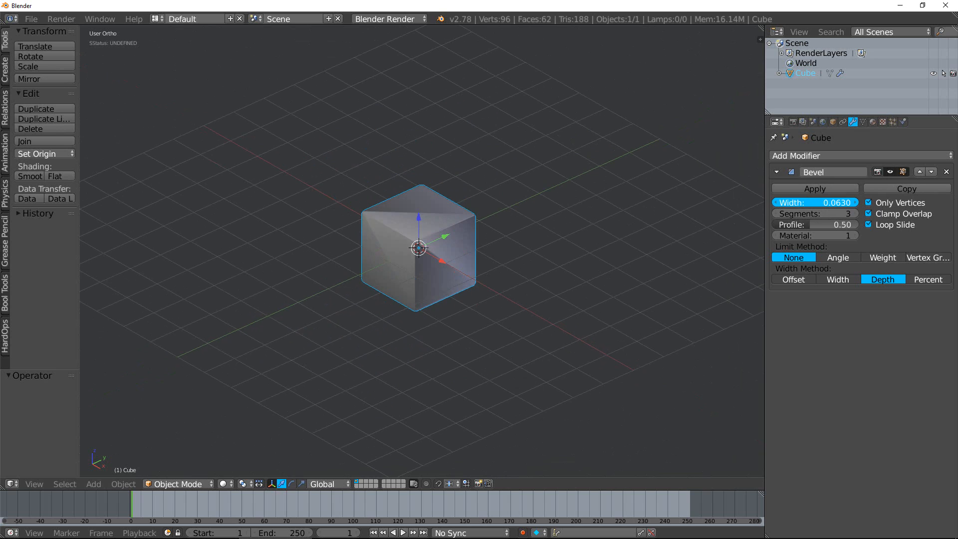
{"action": "left_click_drag", "start_coordinate": [788, 202], "coordinate": [843, 202]}
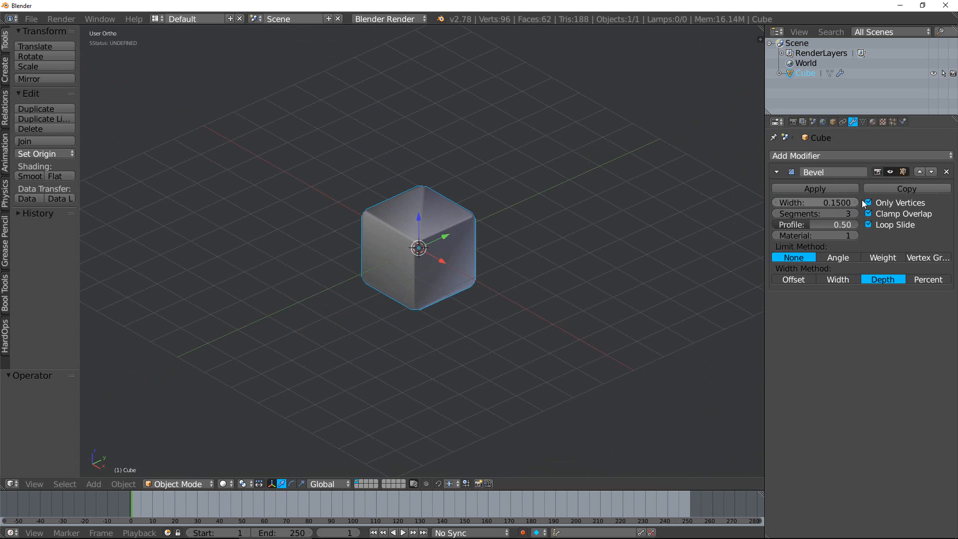